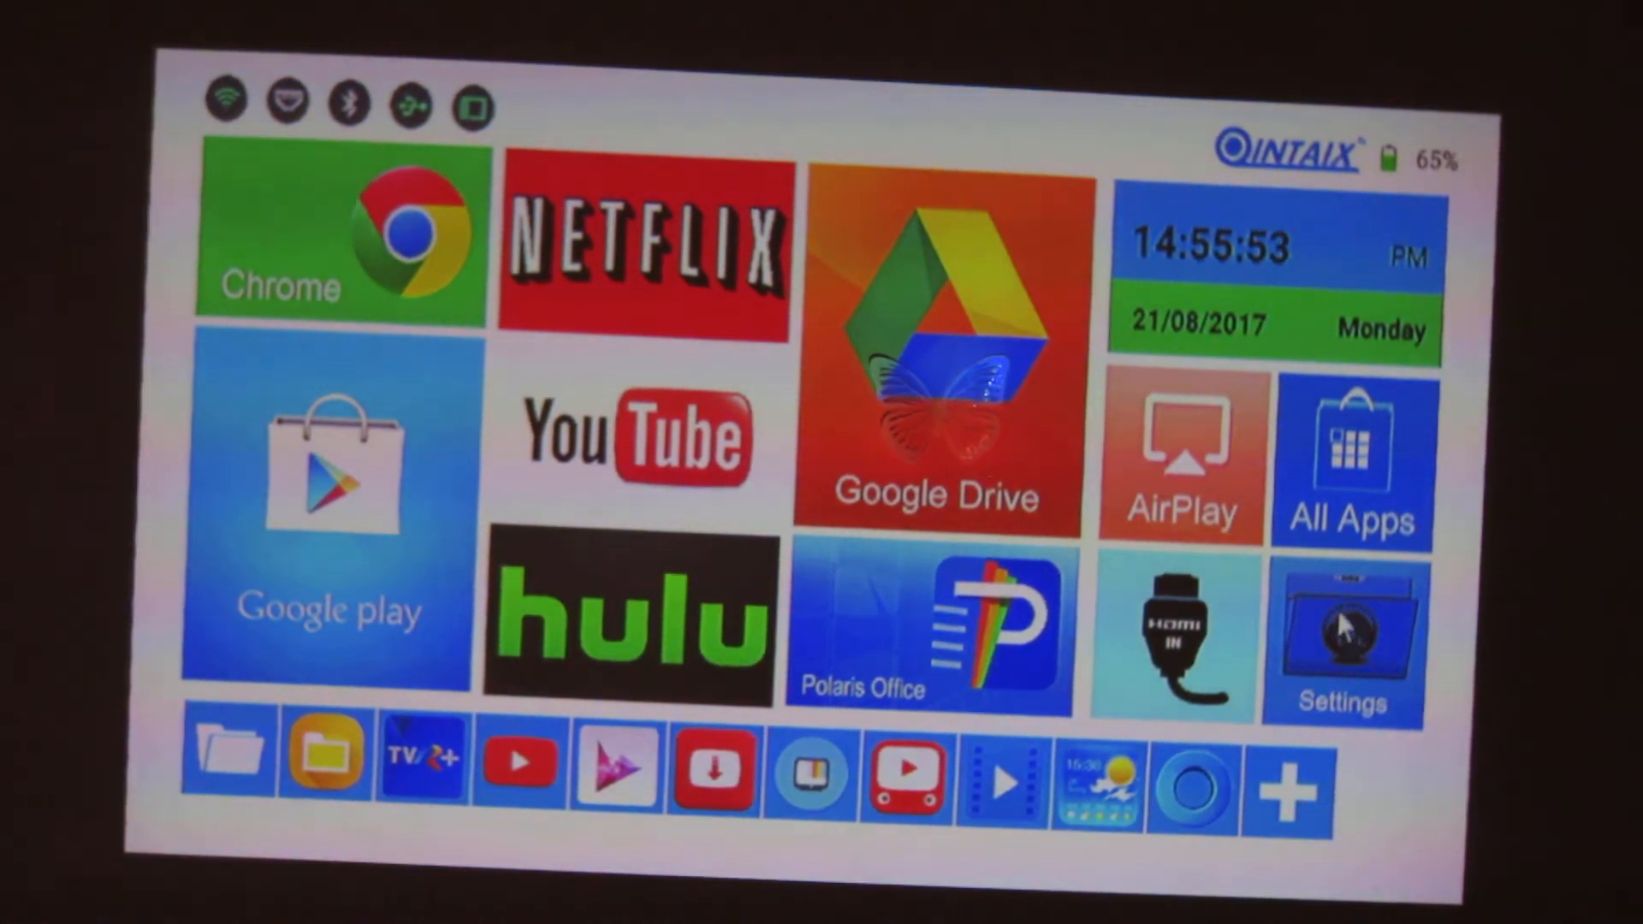
Open the projector's Settings tile, then expand More setting to reveal the full settings list.
{"action": "left_click", "coordinate": [1344, 645]}
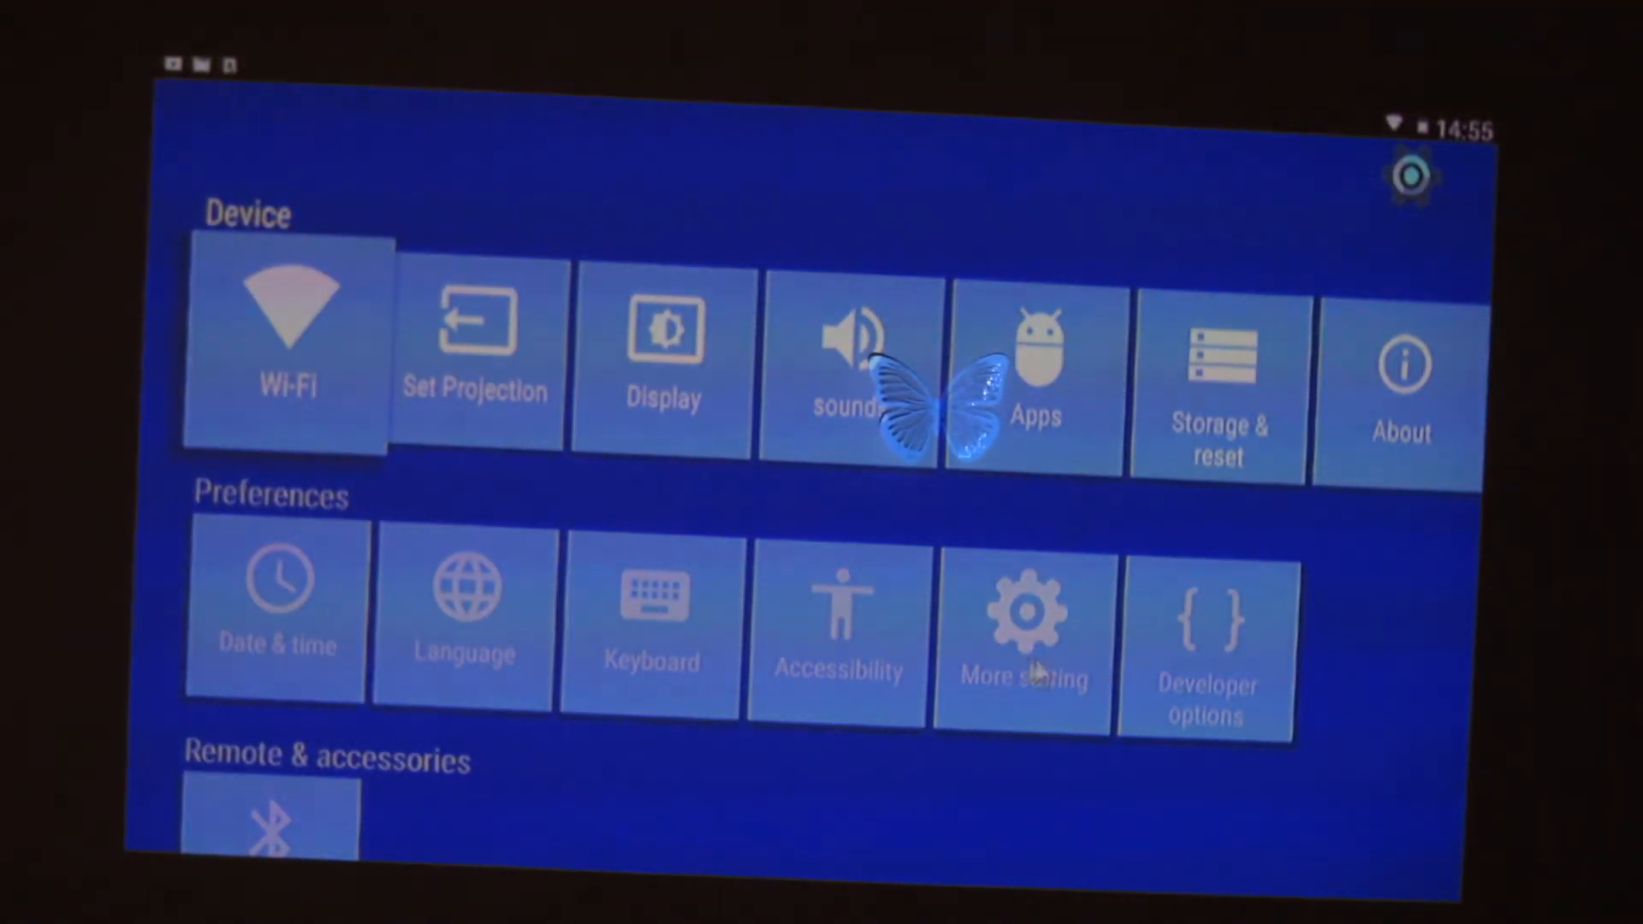
{"action": "scroll", "scroll_direction": "down", "scroll_amount": 3}
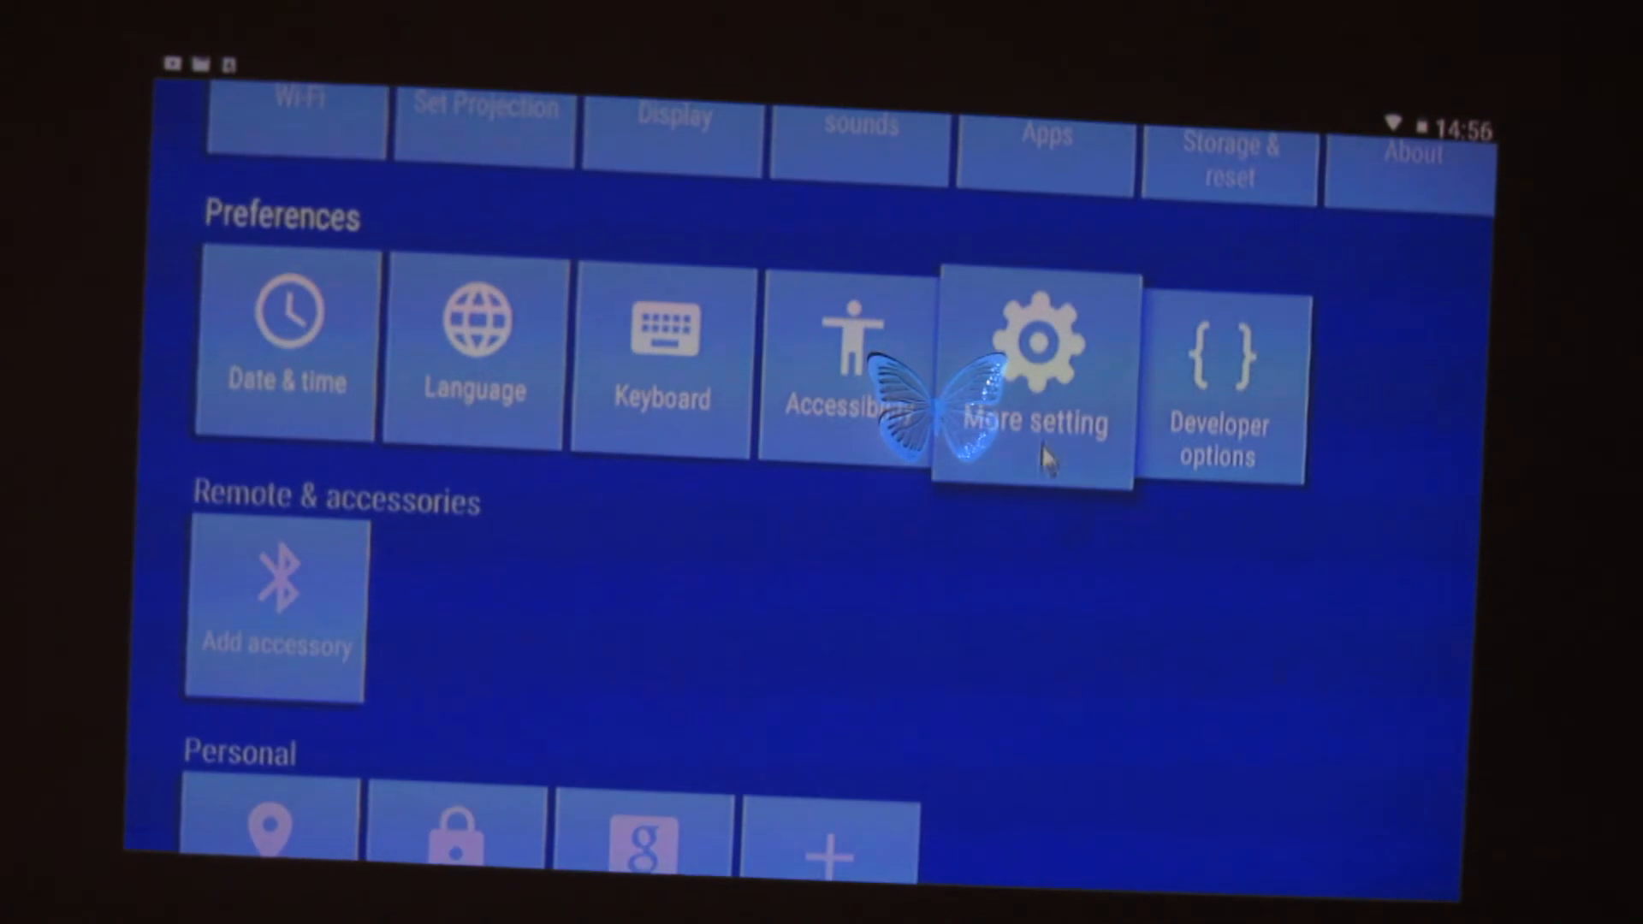
{"action": "left_click", "coordinate": [1035, 378]}
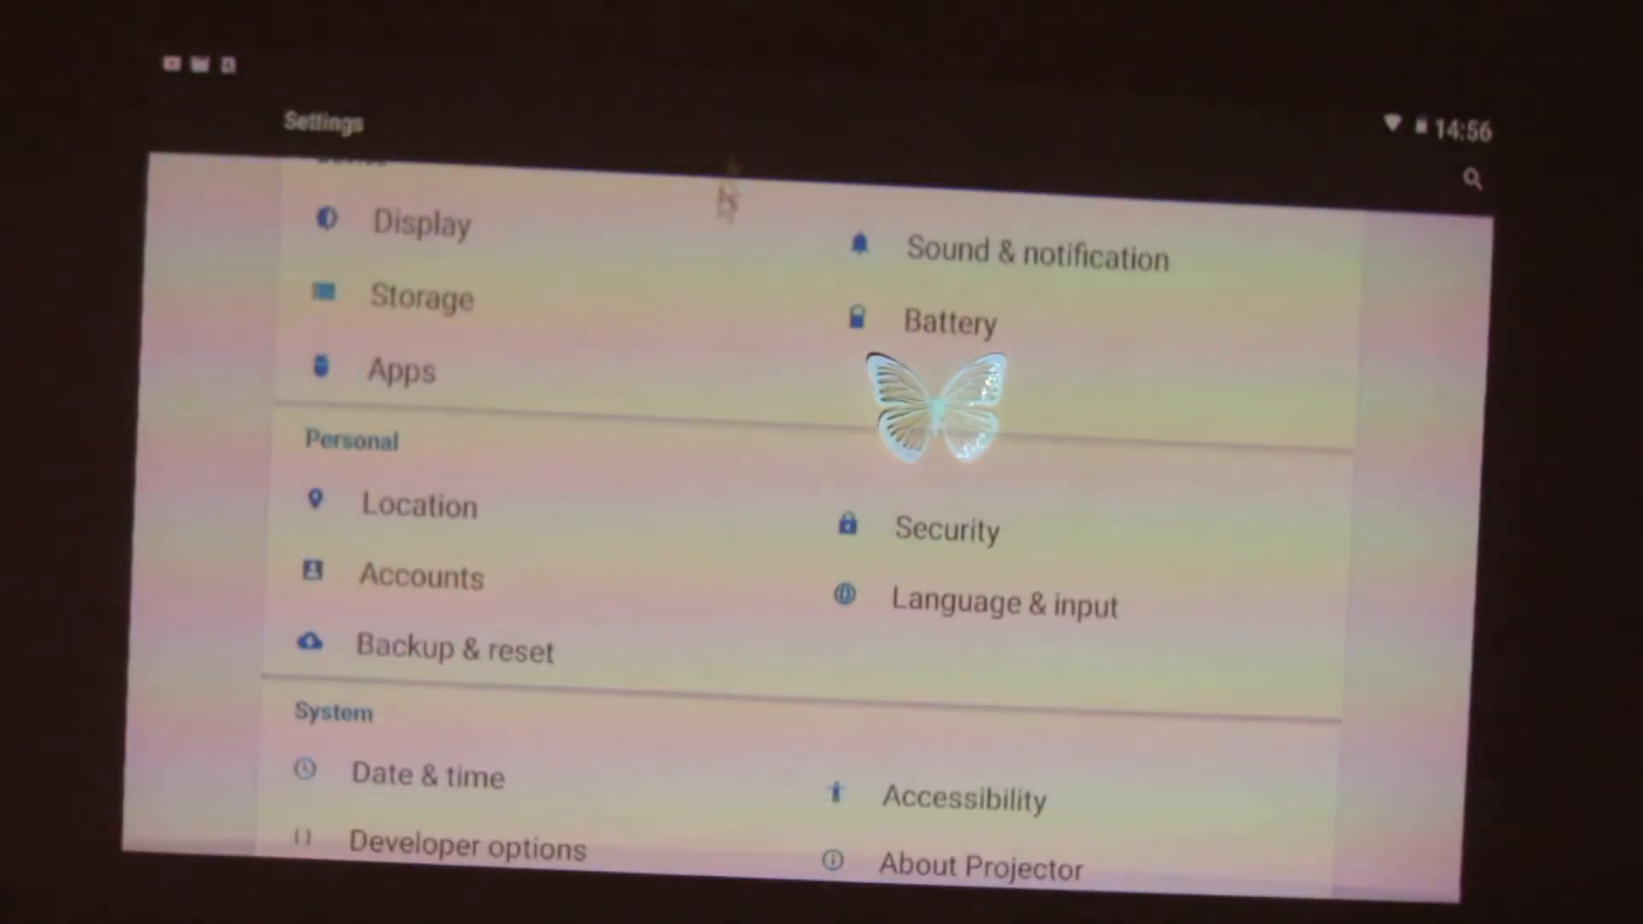
{"action": "mouse_move", "coordinate": [482, 743]}
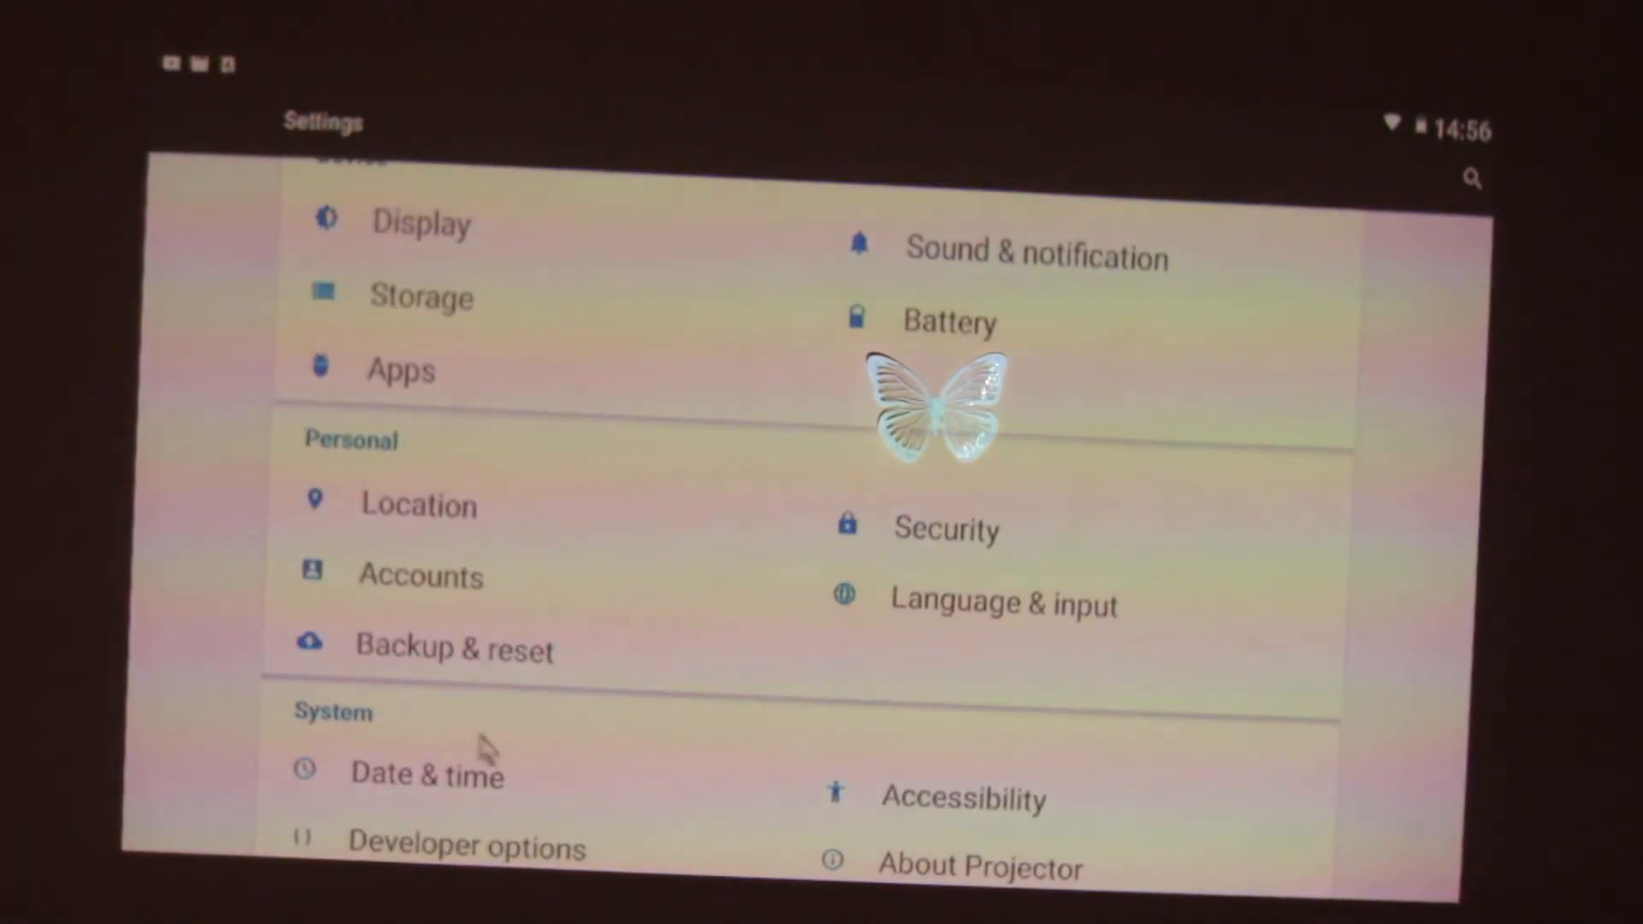
Open About Projector and point out Android 5.1.1 and build LMY47V.20170422 test-keys.
{"action": "left_click", "coordinate": [980, 867]}
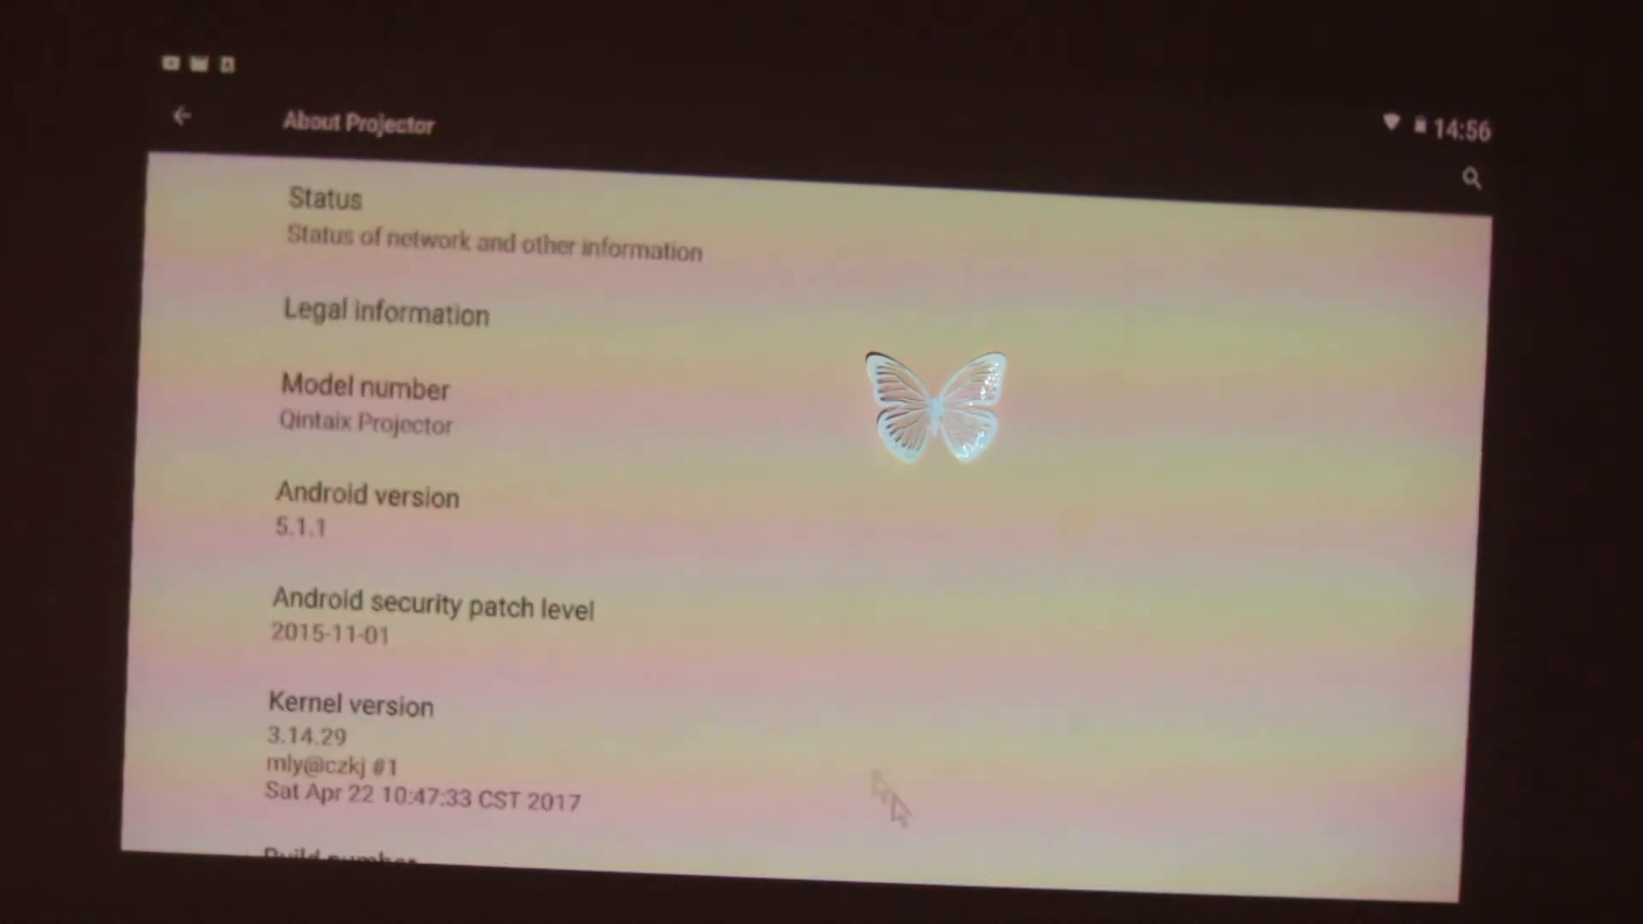
{"action": "scroll", "scroll_direction": "down", "scroll_amount": 3}
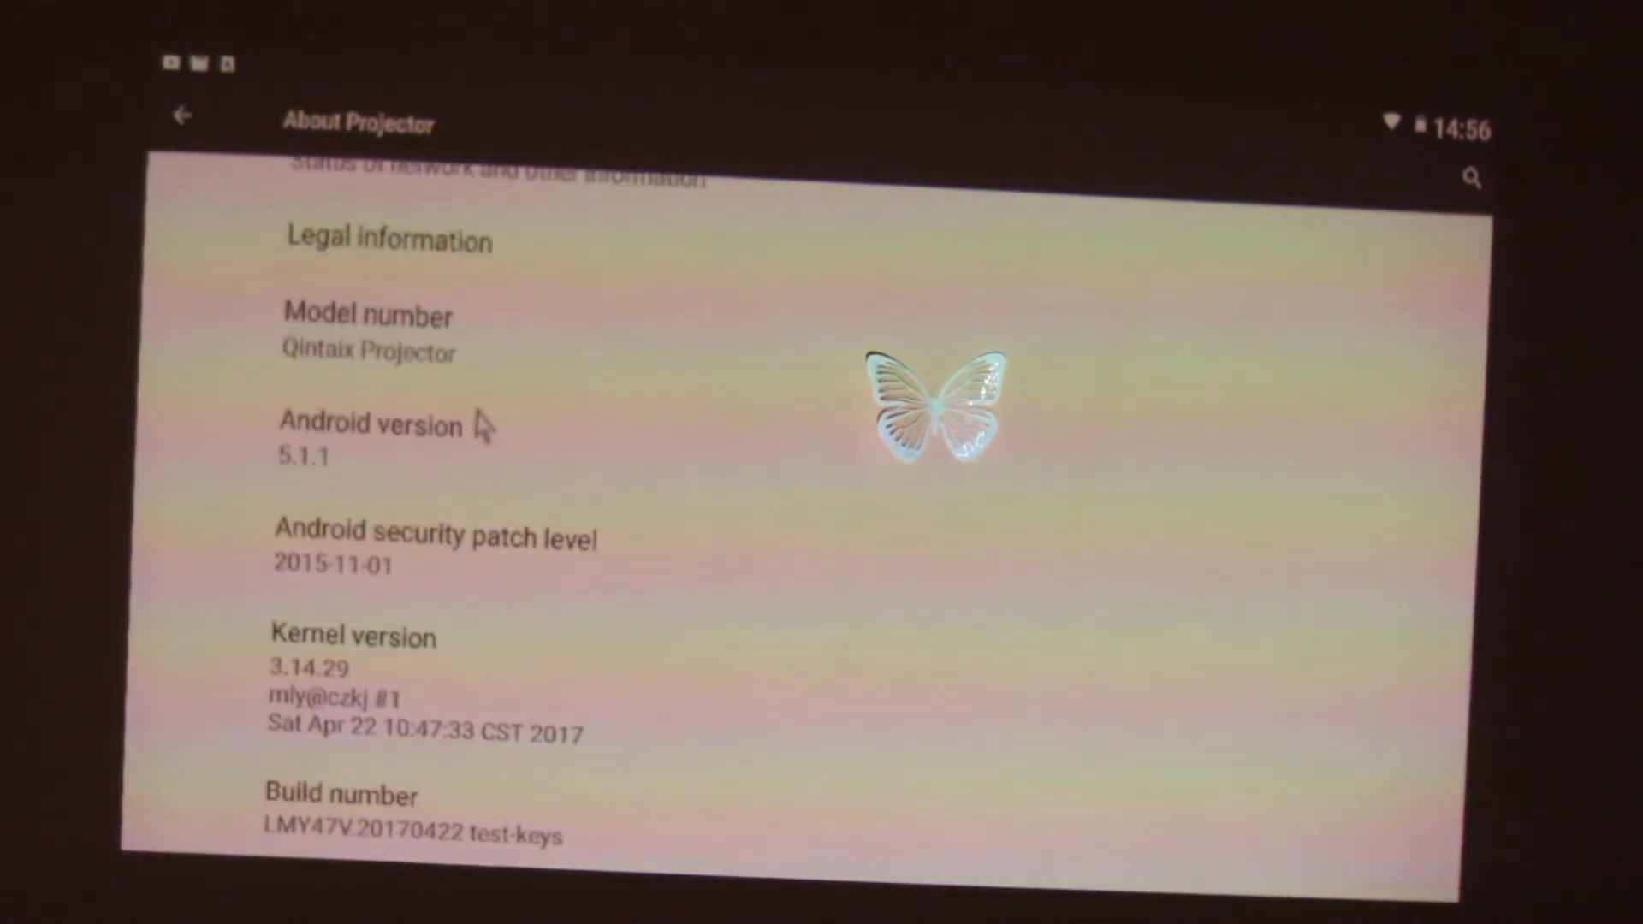
{"action": "left_click", "coordinate": [420, 430]}
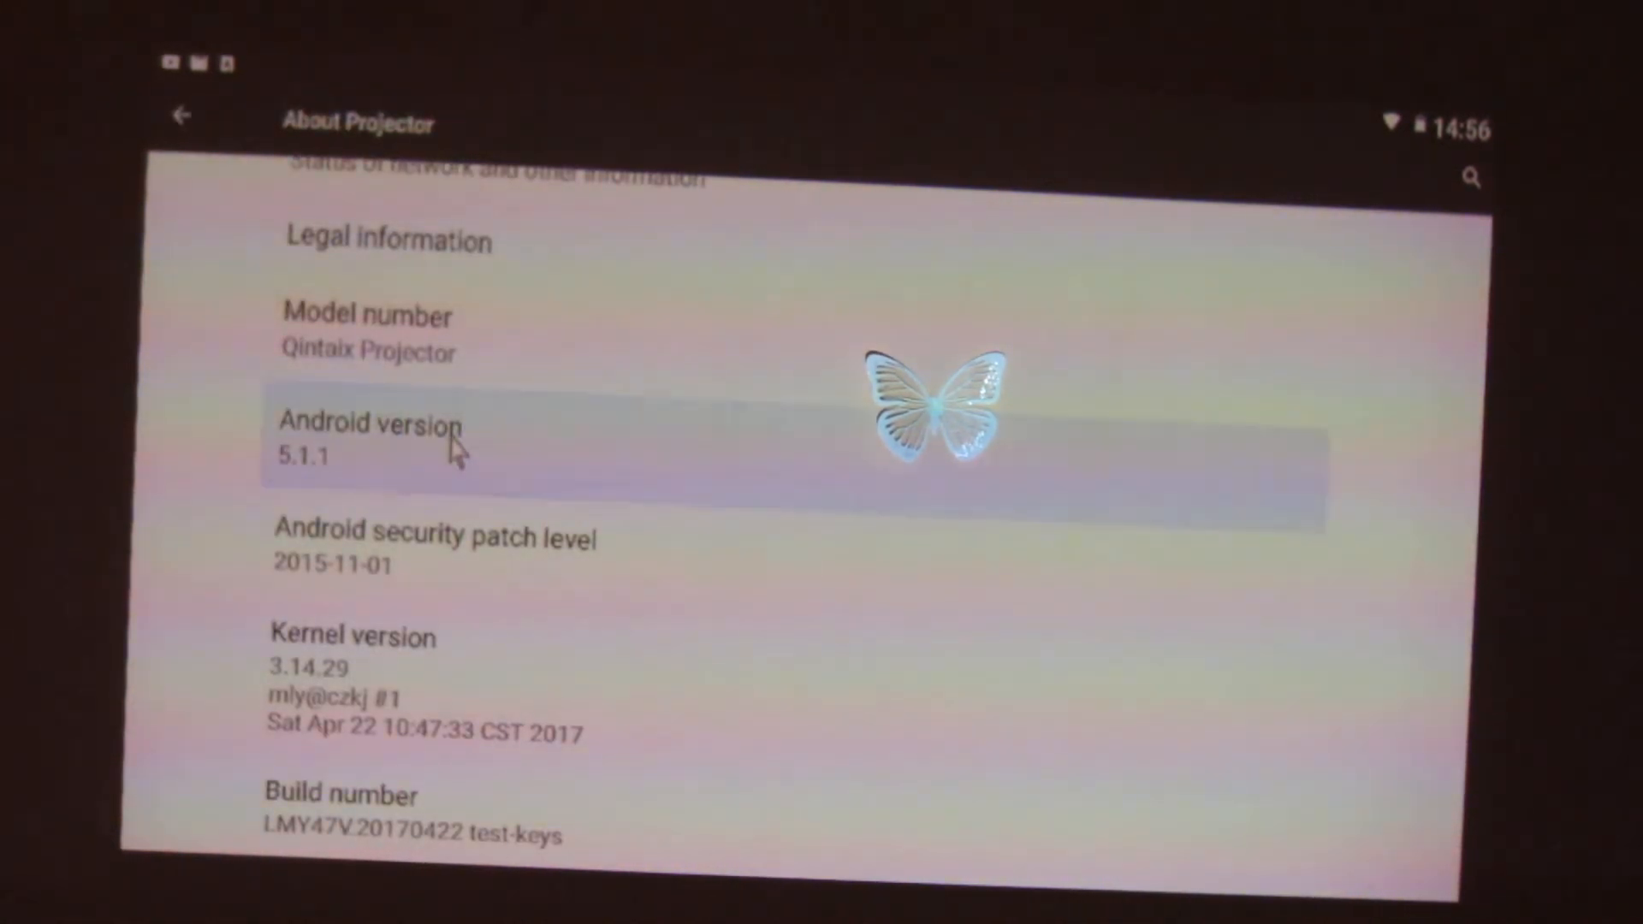
{"action": "left_click", "coordinate": [523, 550]}
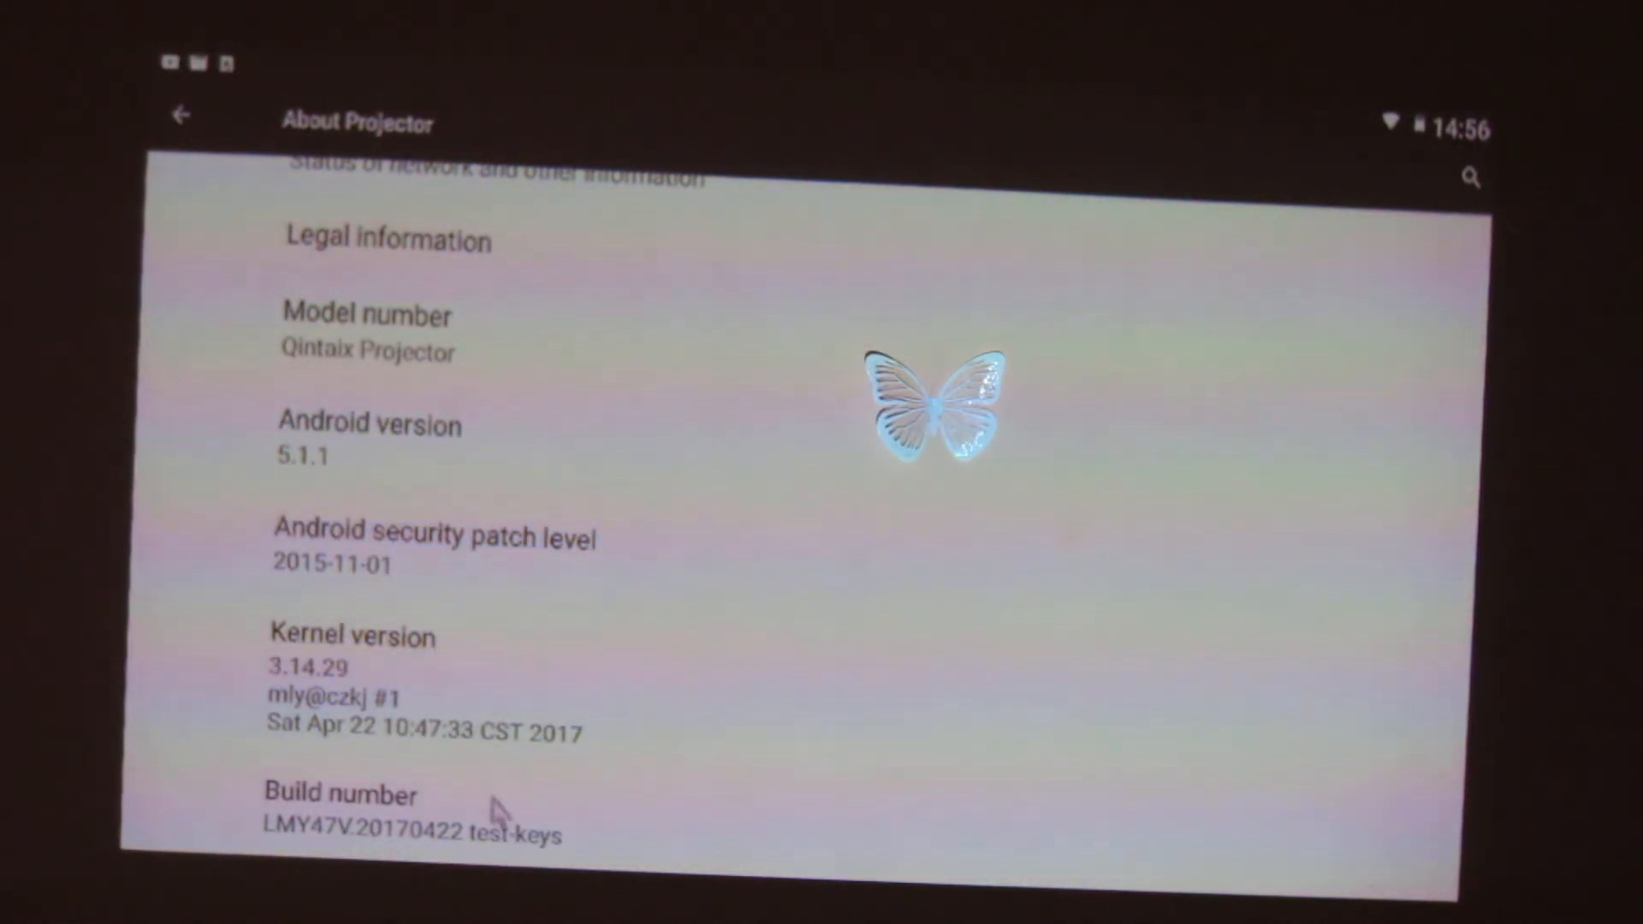
{"action": "left_click", "coordinate": [414, 812]}
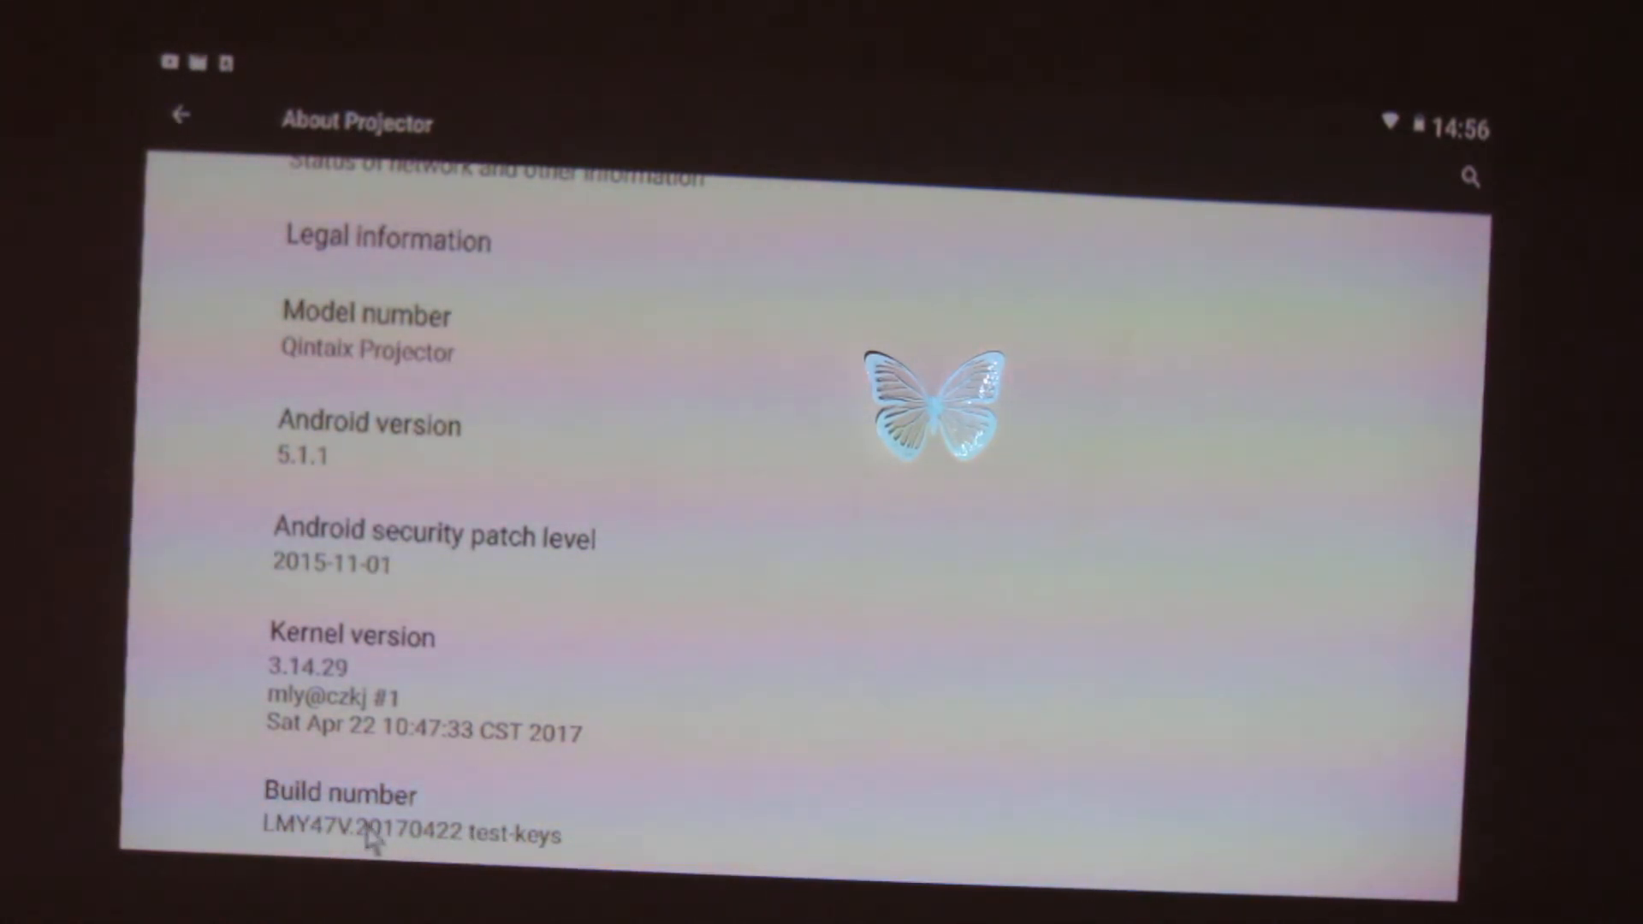
{"action": "mouse_move", "coordinate": [827, 634]}
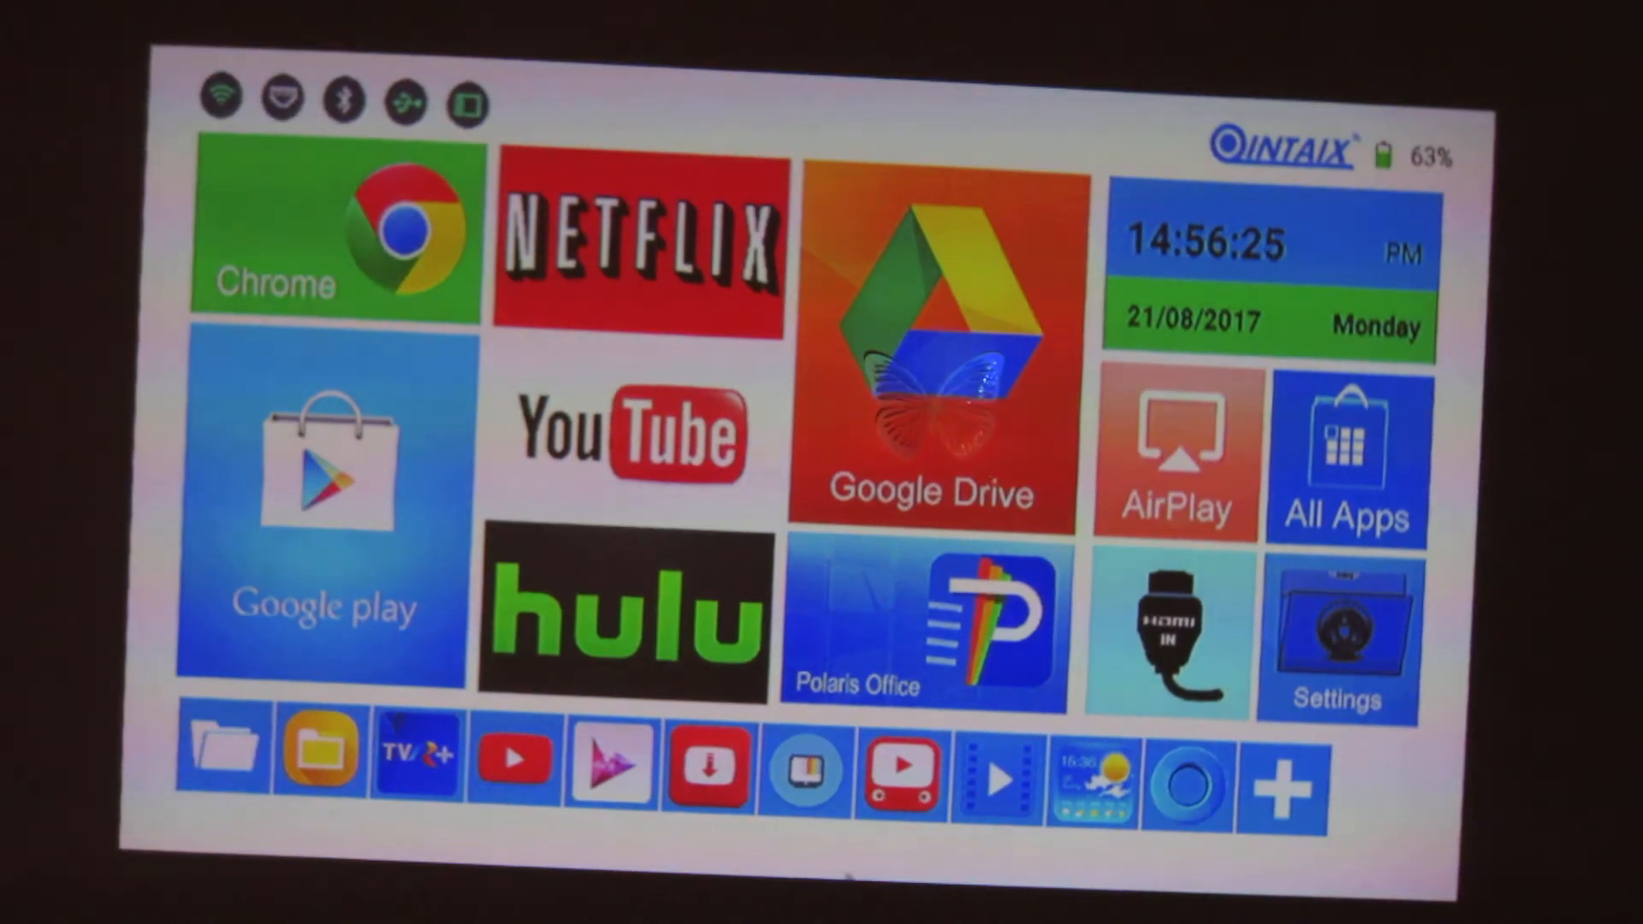
Open All Apps on the launcher and scroll down to UPDATE&BACKUP.
{"action": "left_click", "coordinate": [1345, 461]}
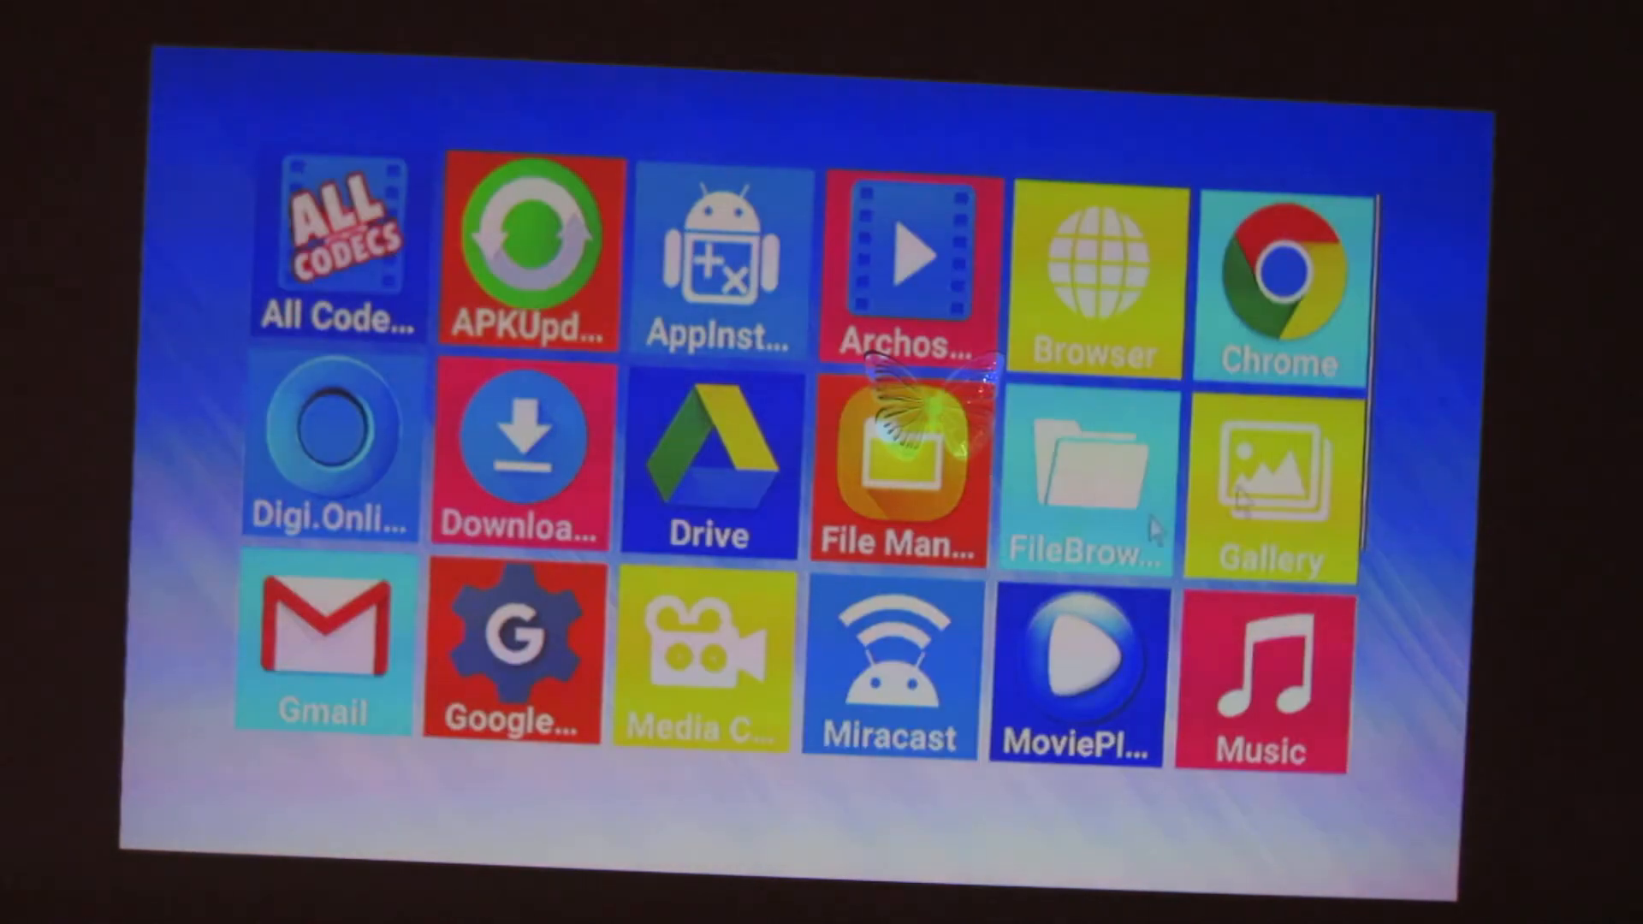
{"action": "scroll", "scroll_direction": "down", "scroll_amount": 3}
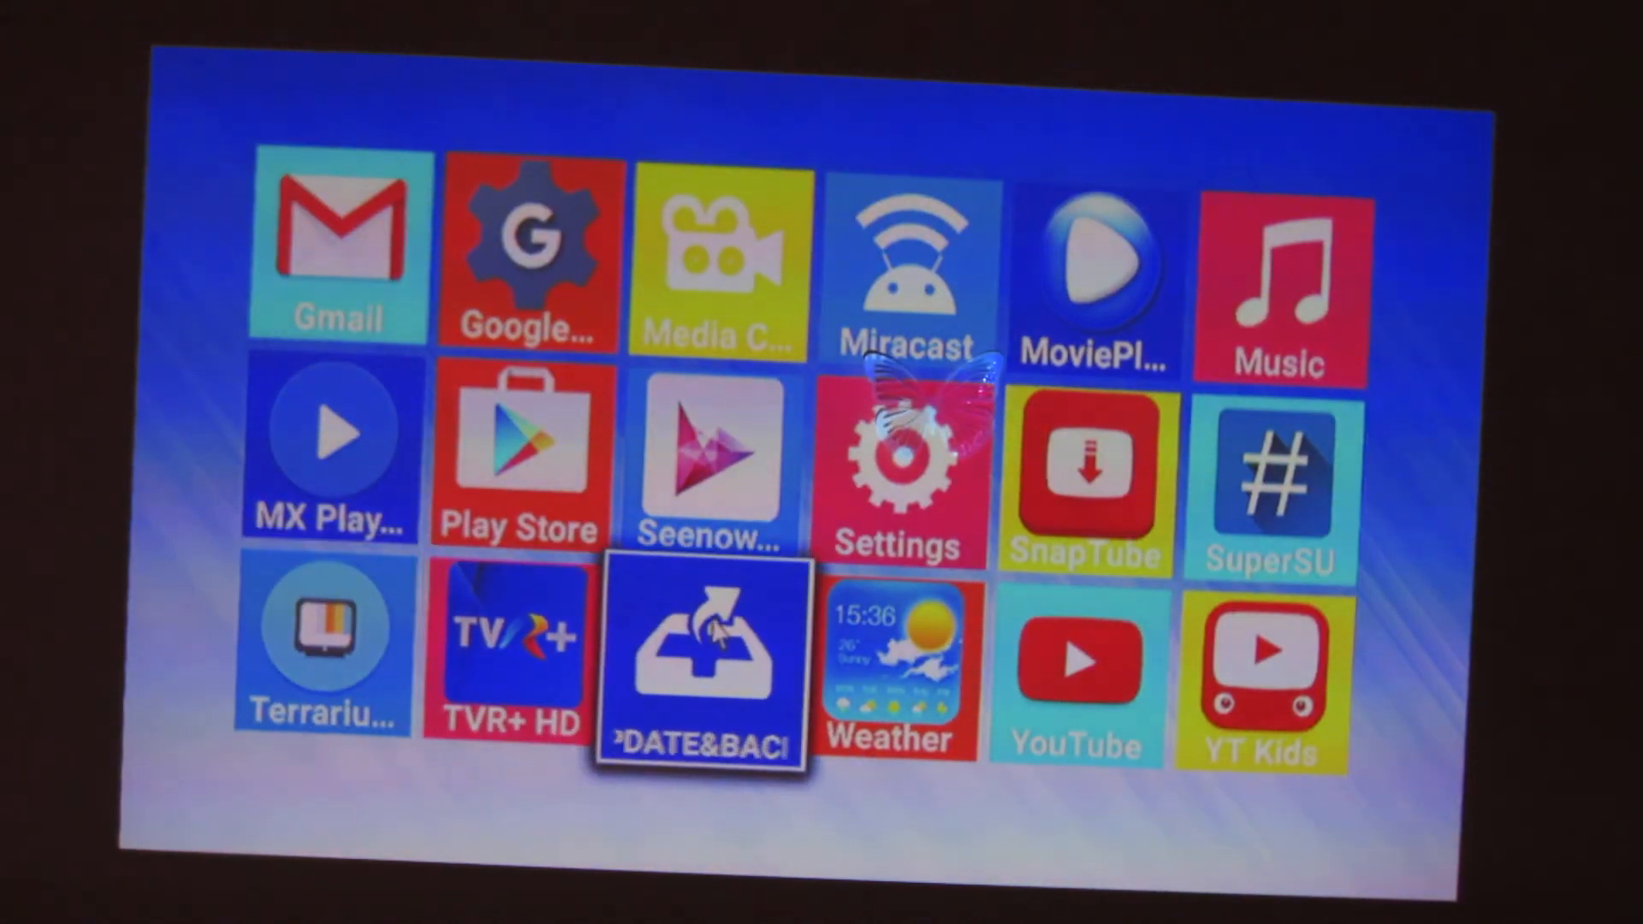
Launch UPDATE&BACKUP, select p6330-ota-lihai-t-2G-20170812.zip for Local Update, and tap Update.
{"action": "left_click", "coordinate": [703, 657]}
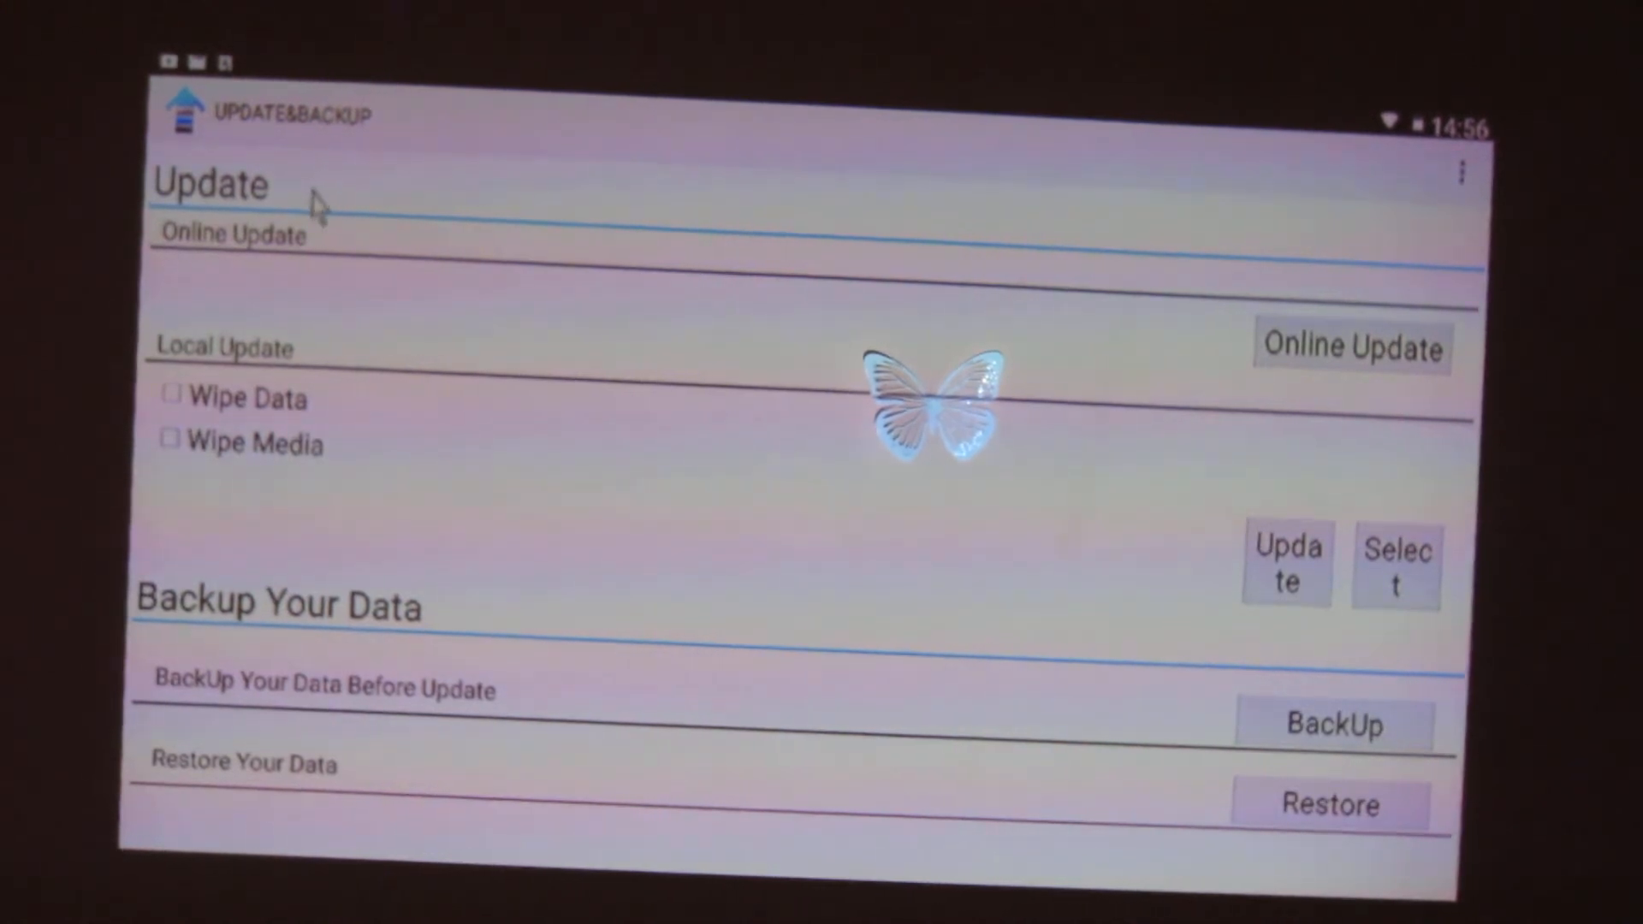
{"action": "mouse_move", "coordinate": [398, 428]}
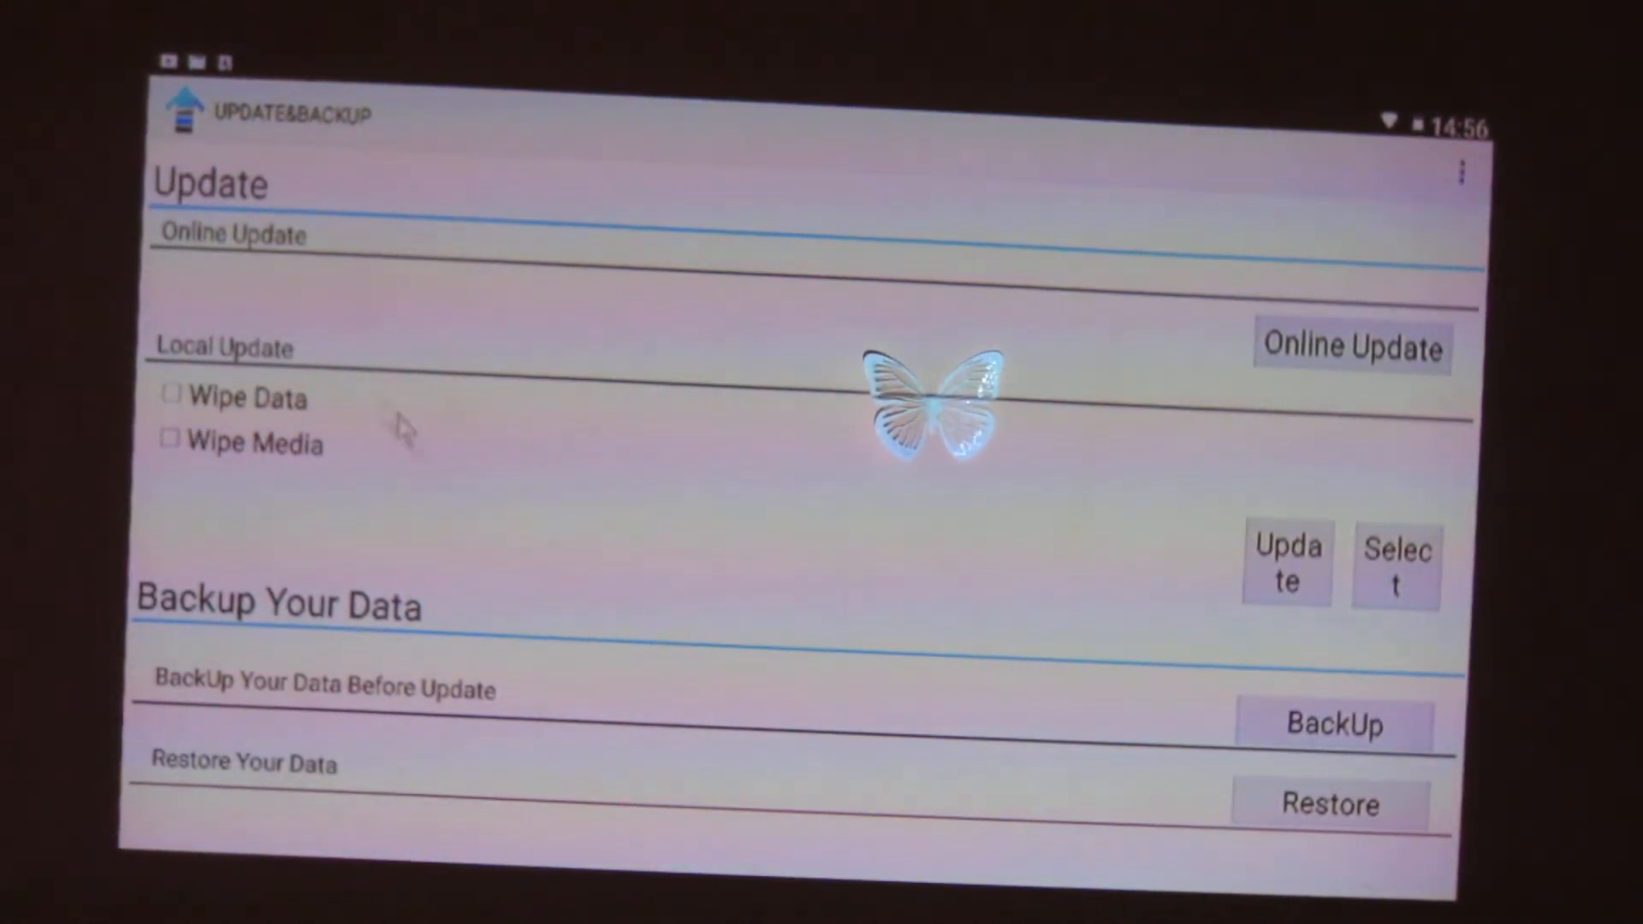
{"action": "mouse_move", "coordinate": [1398, 592]}
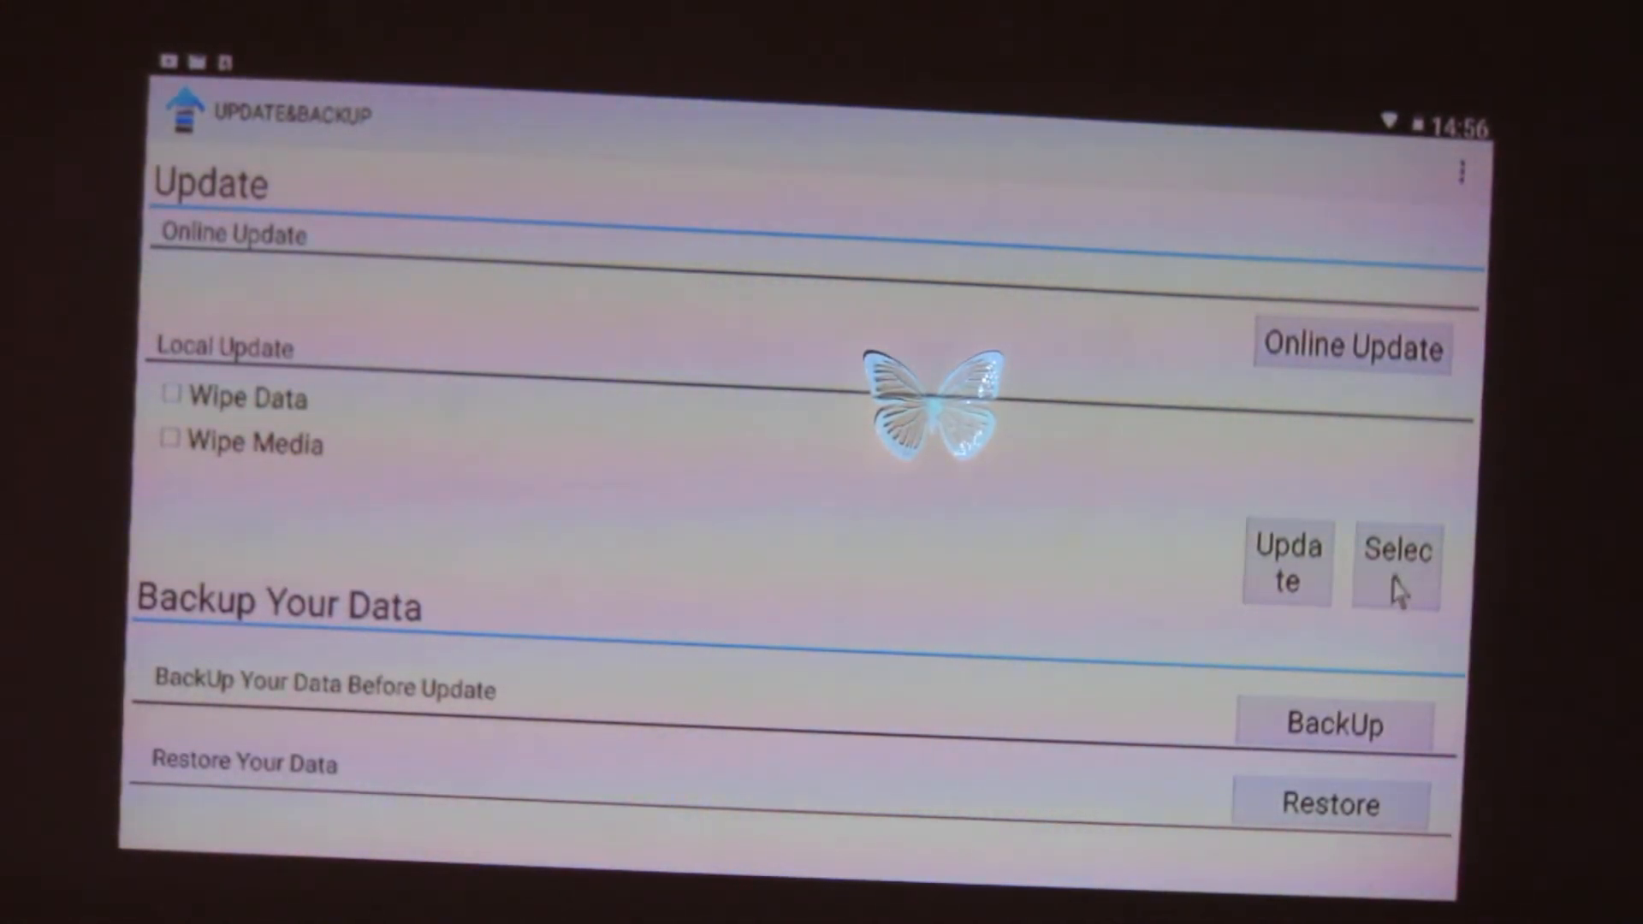
{"action": "left_click", "coordinate": [1397, 563]}
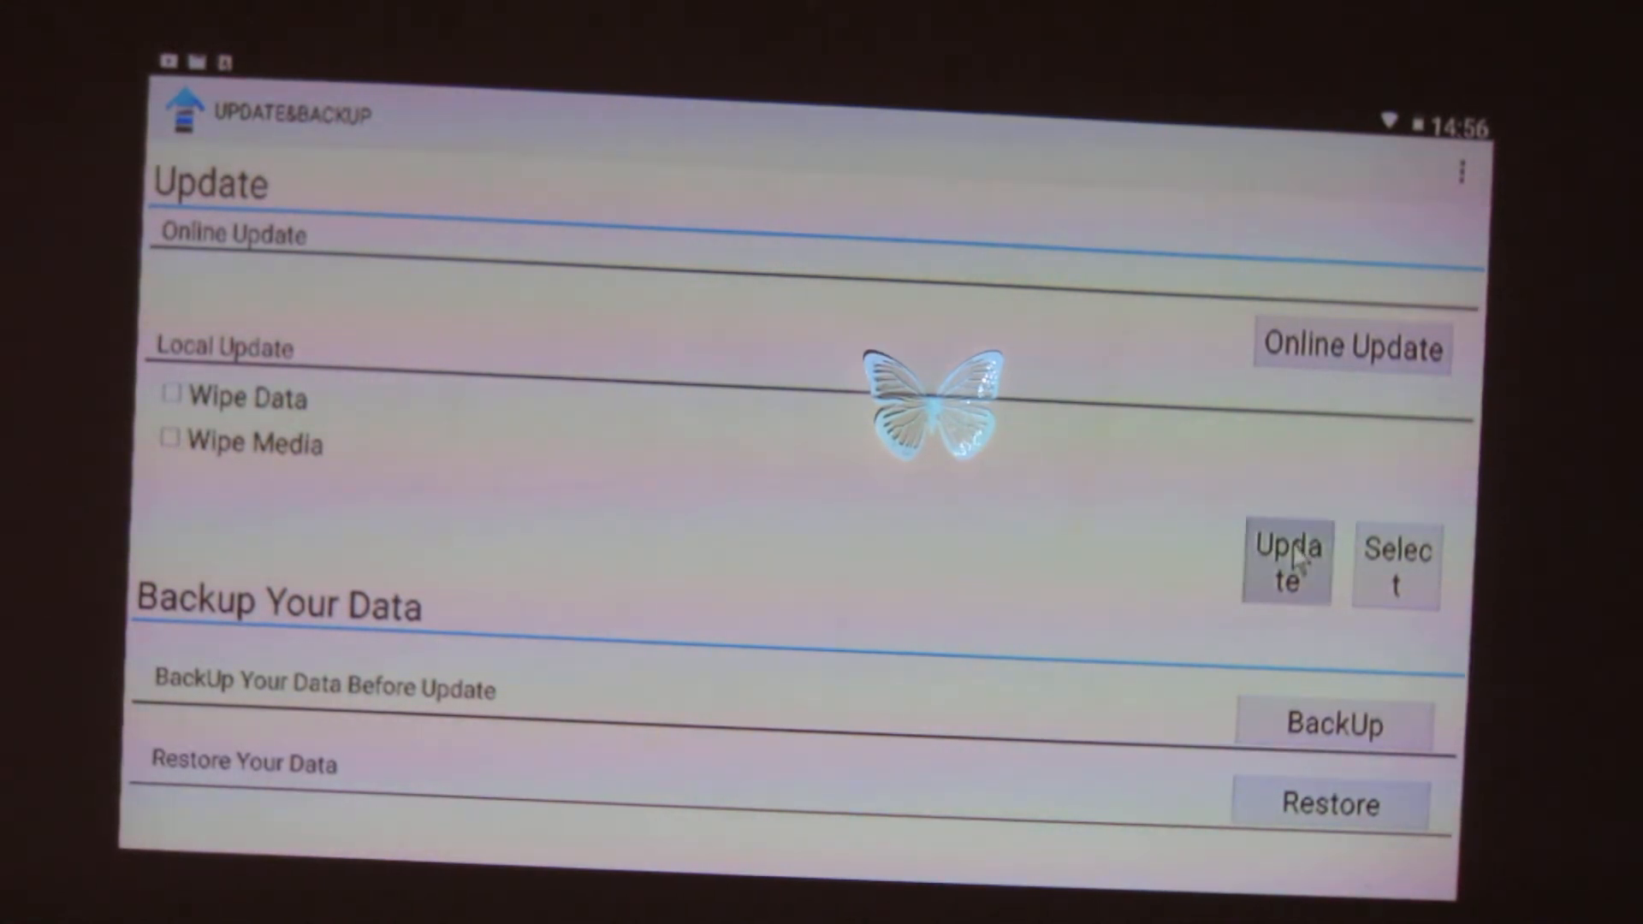
{"action": "left_click", "coordinate": [1285, 563]}
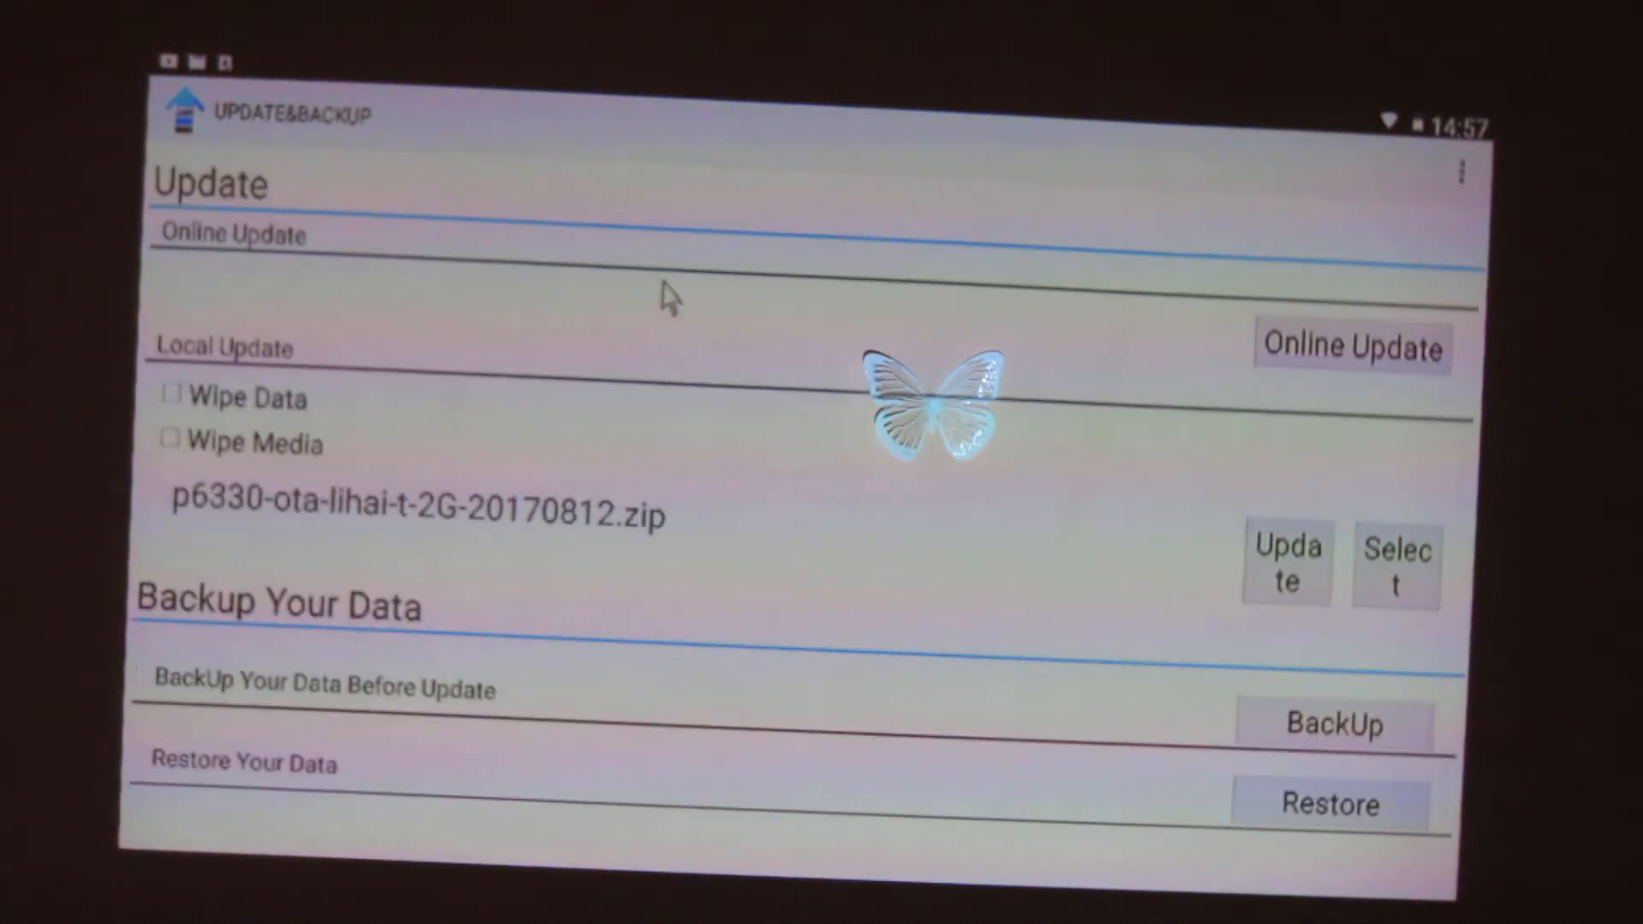
{"action": "mouse_move", "coordinate": [241, 527]}
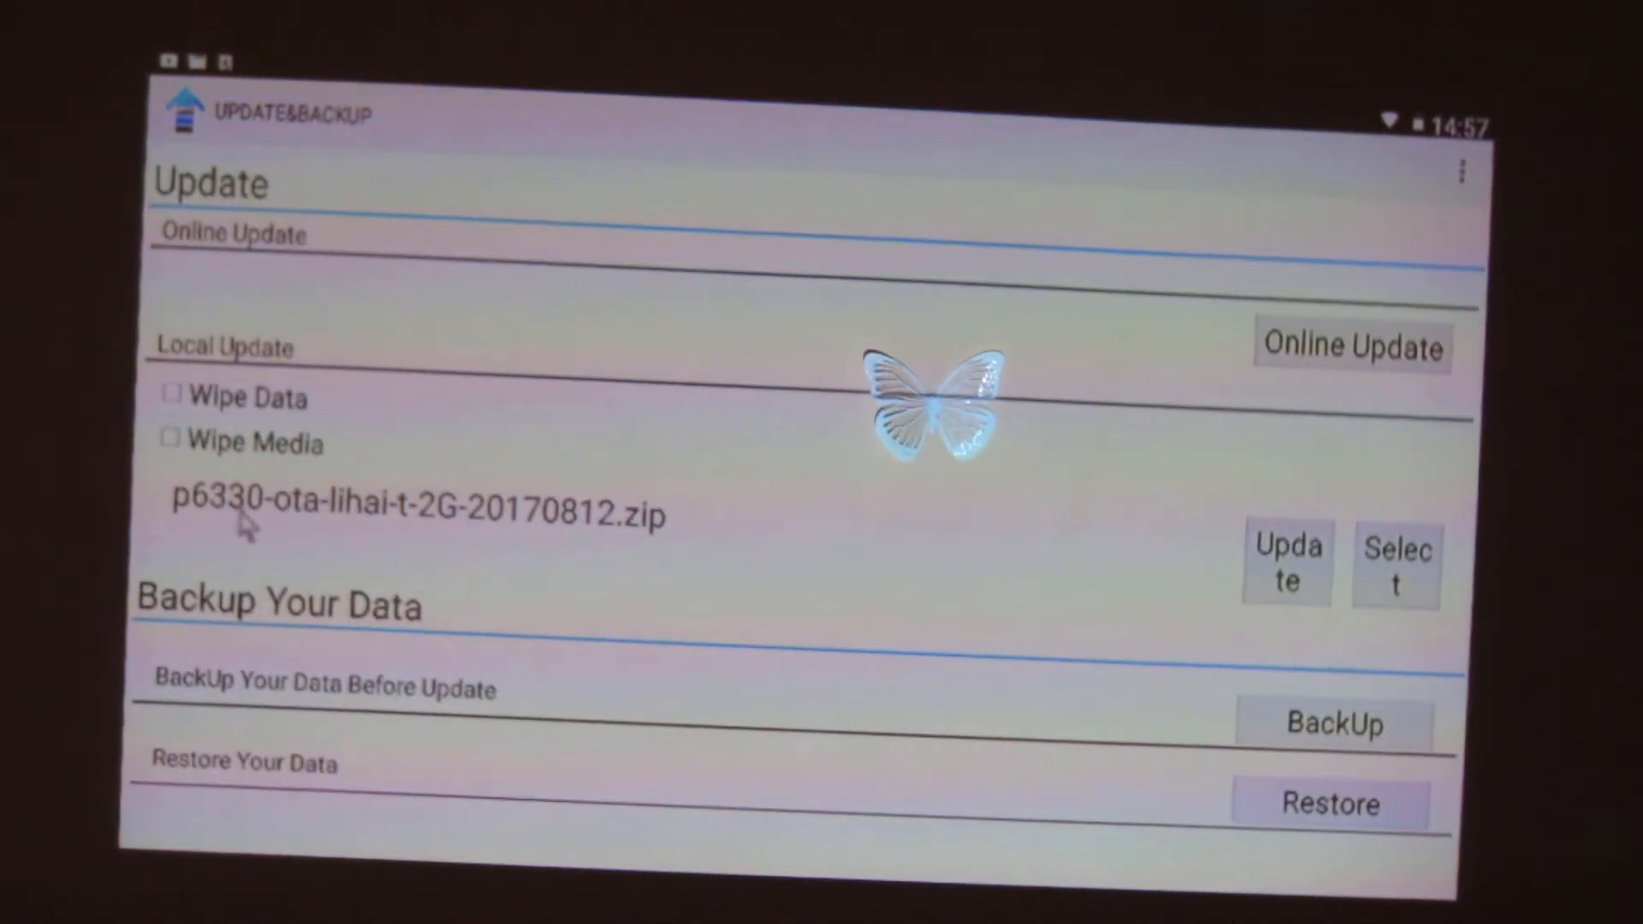
{"action": "mouse_move", "coordinate": [503, 534]}
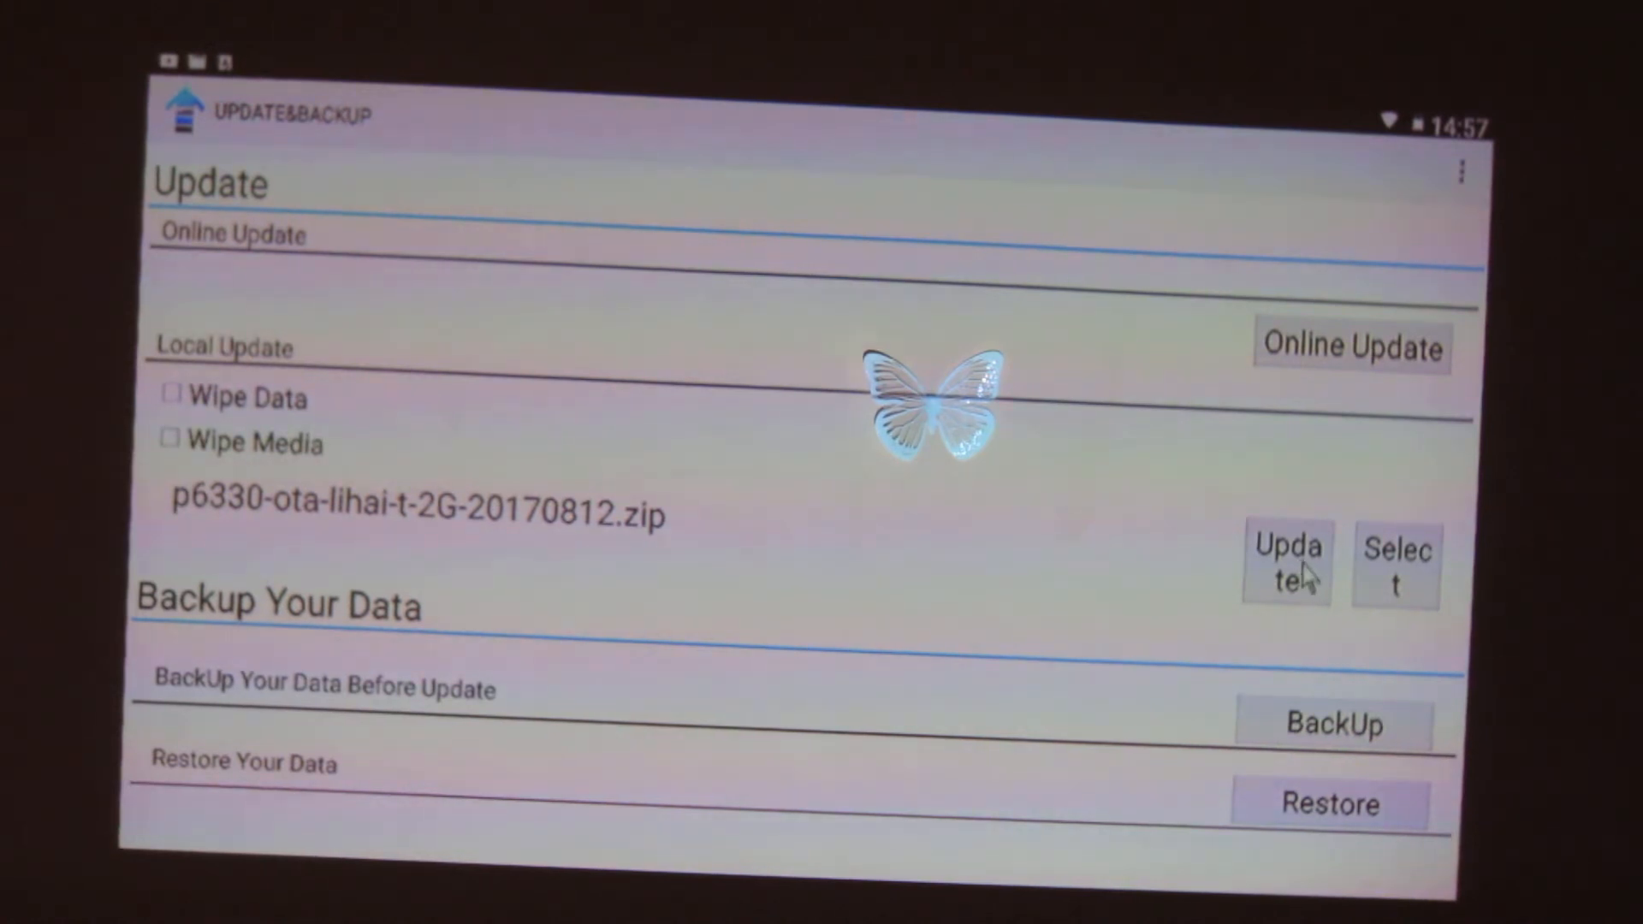
{"action": "left_click", "coordinate": [1284, 561]}
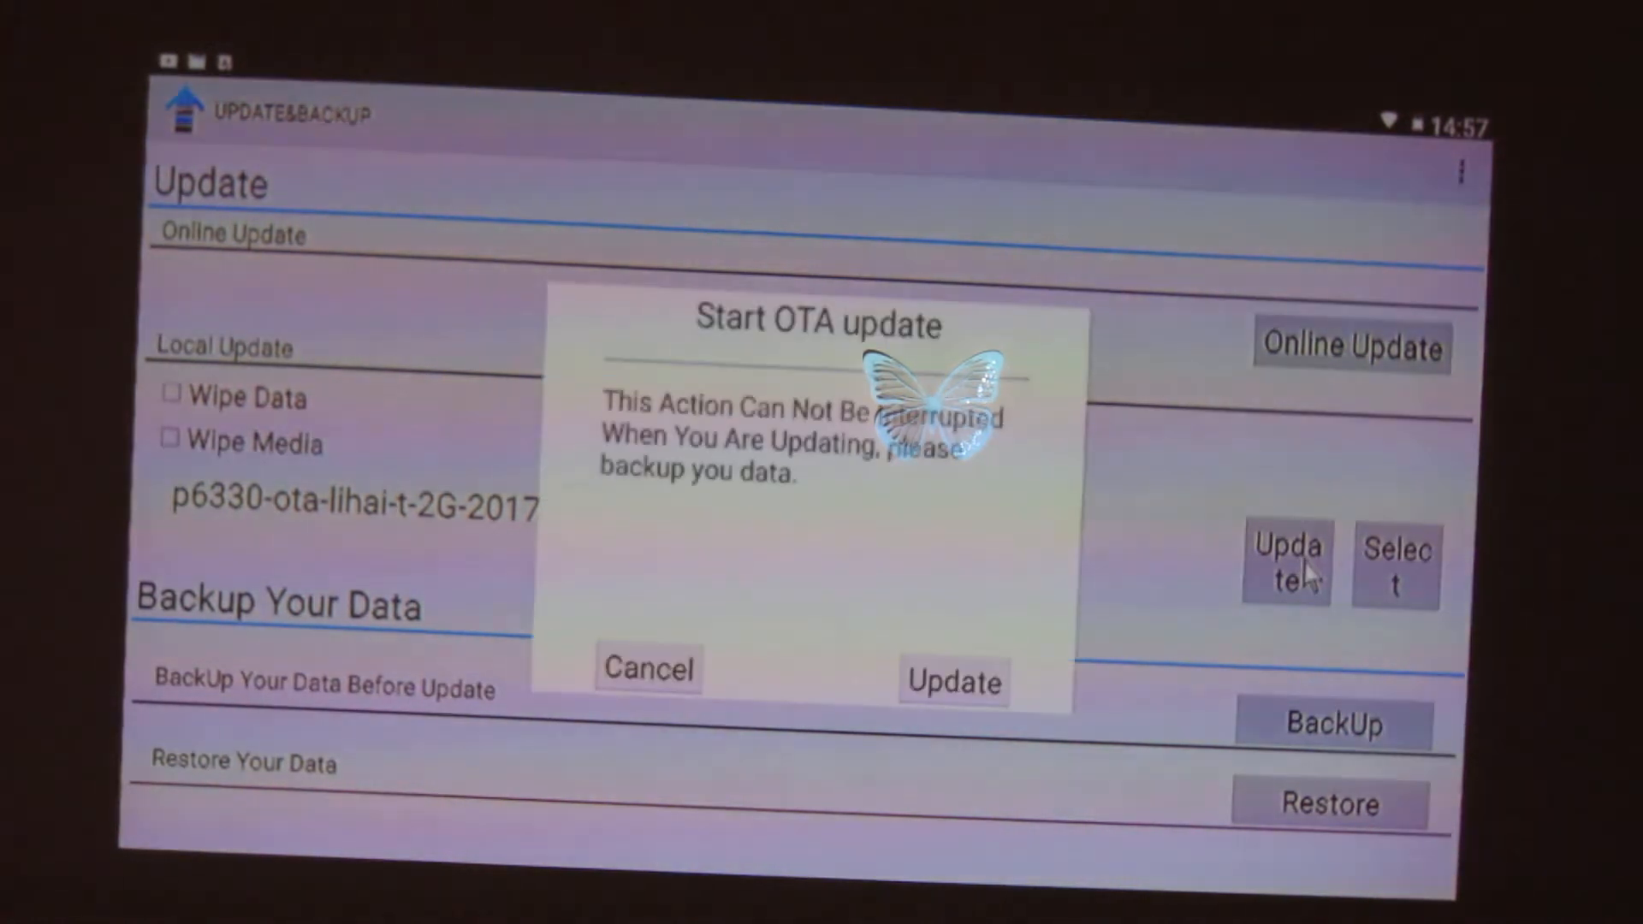
{"action": "mouse_move", "coordinate": [984, 686]}
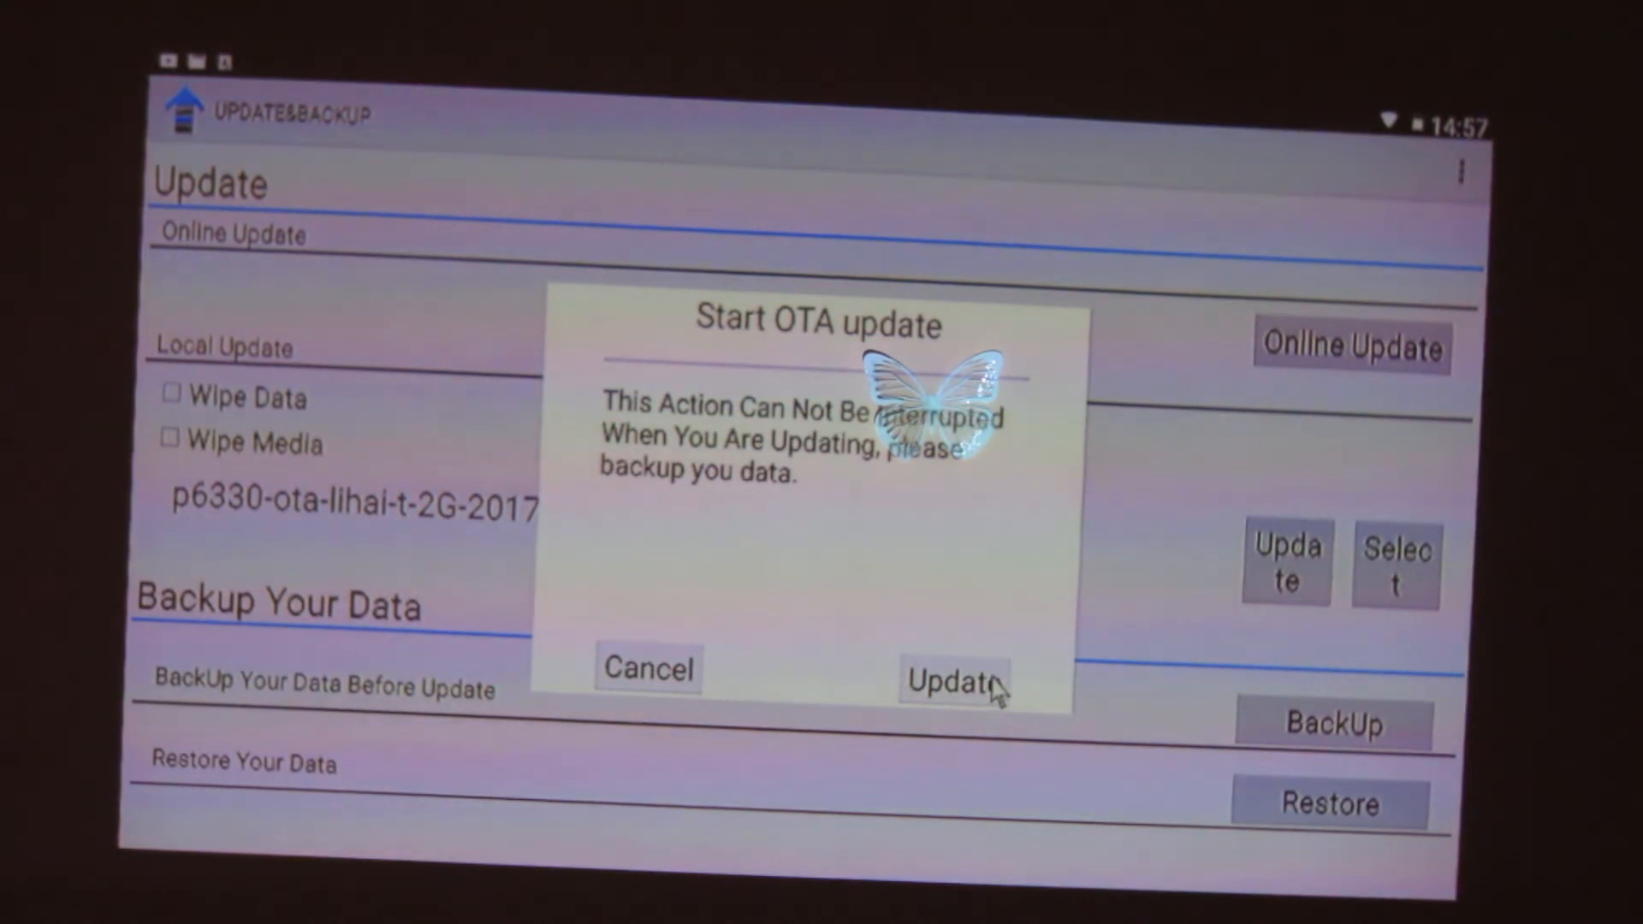
{"action": "left_click", "coordinate": [951, 676]}
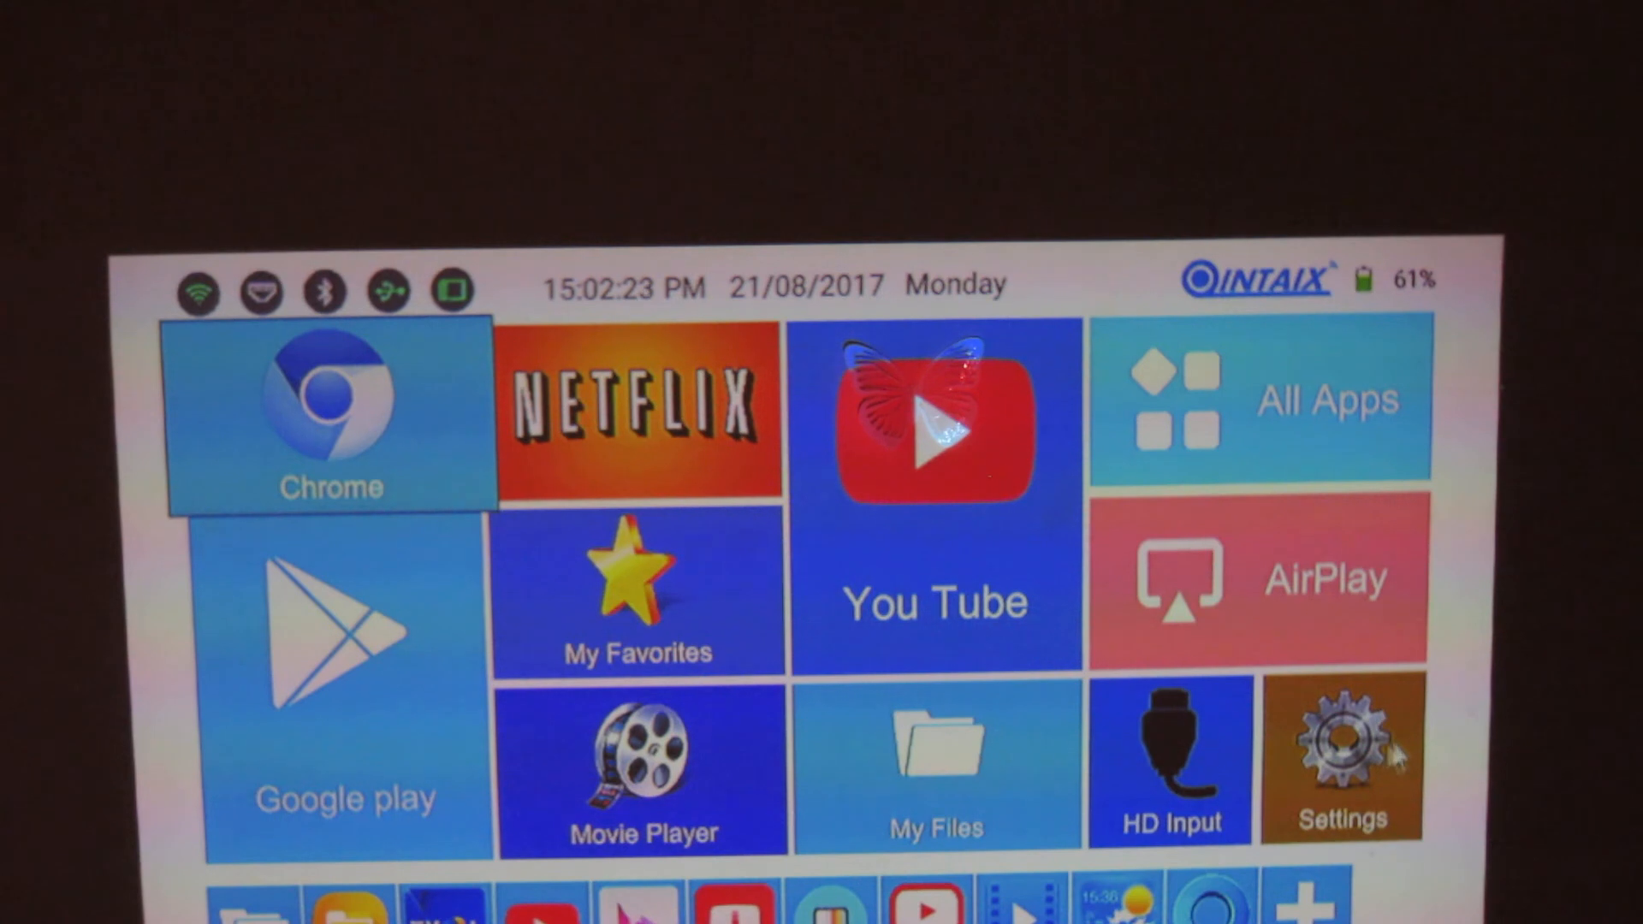
Reopen Settings via More setting and tap Build number LMY47V.20170807 test-keys in About Projector.
{"action": "left_click", "coordinate": [1340, 757]}
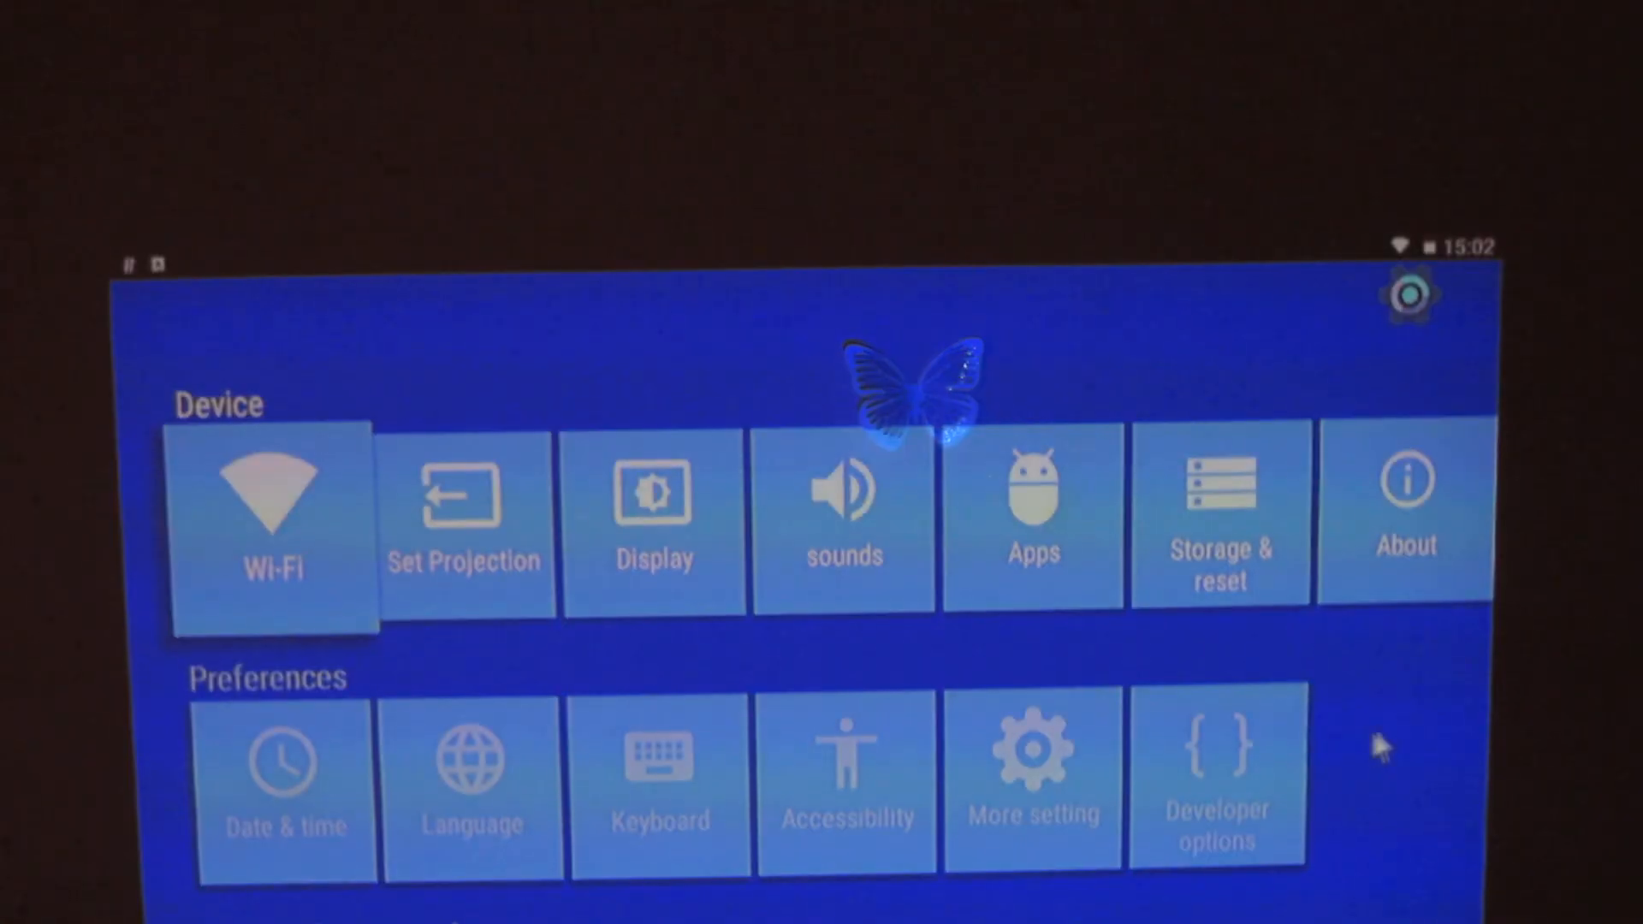
{"action": "scroll", "scroll_direction": "down", "scroll_amount": 3}
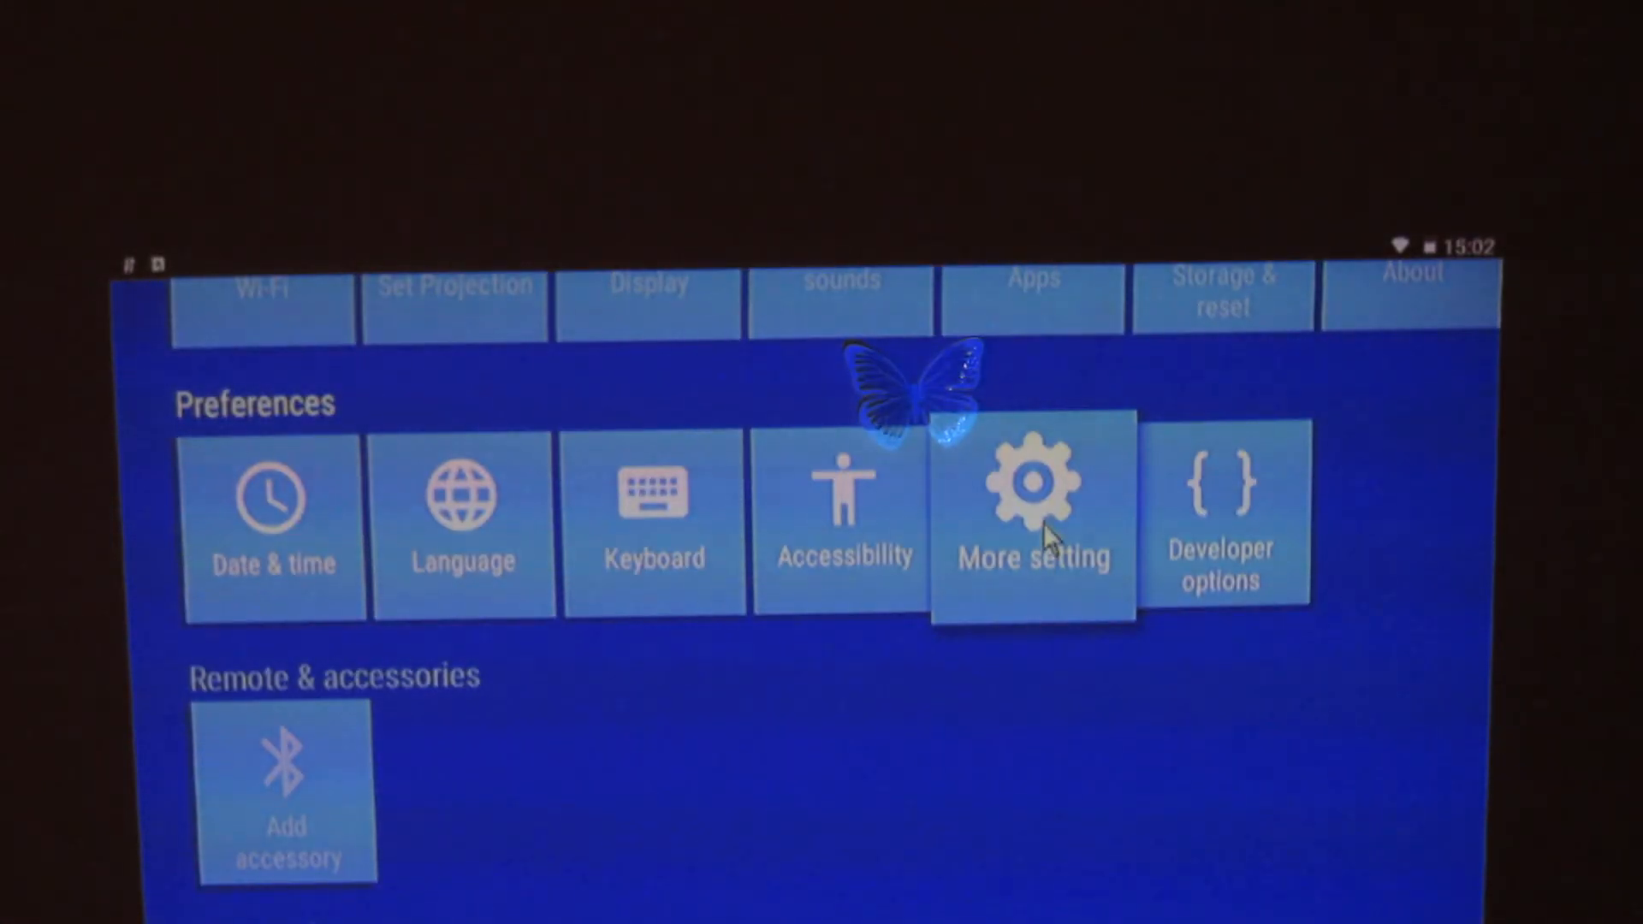
{"action": "left_click", "coordinate": [1032, 513]}
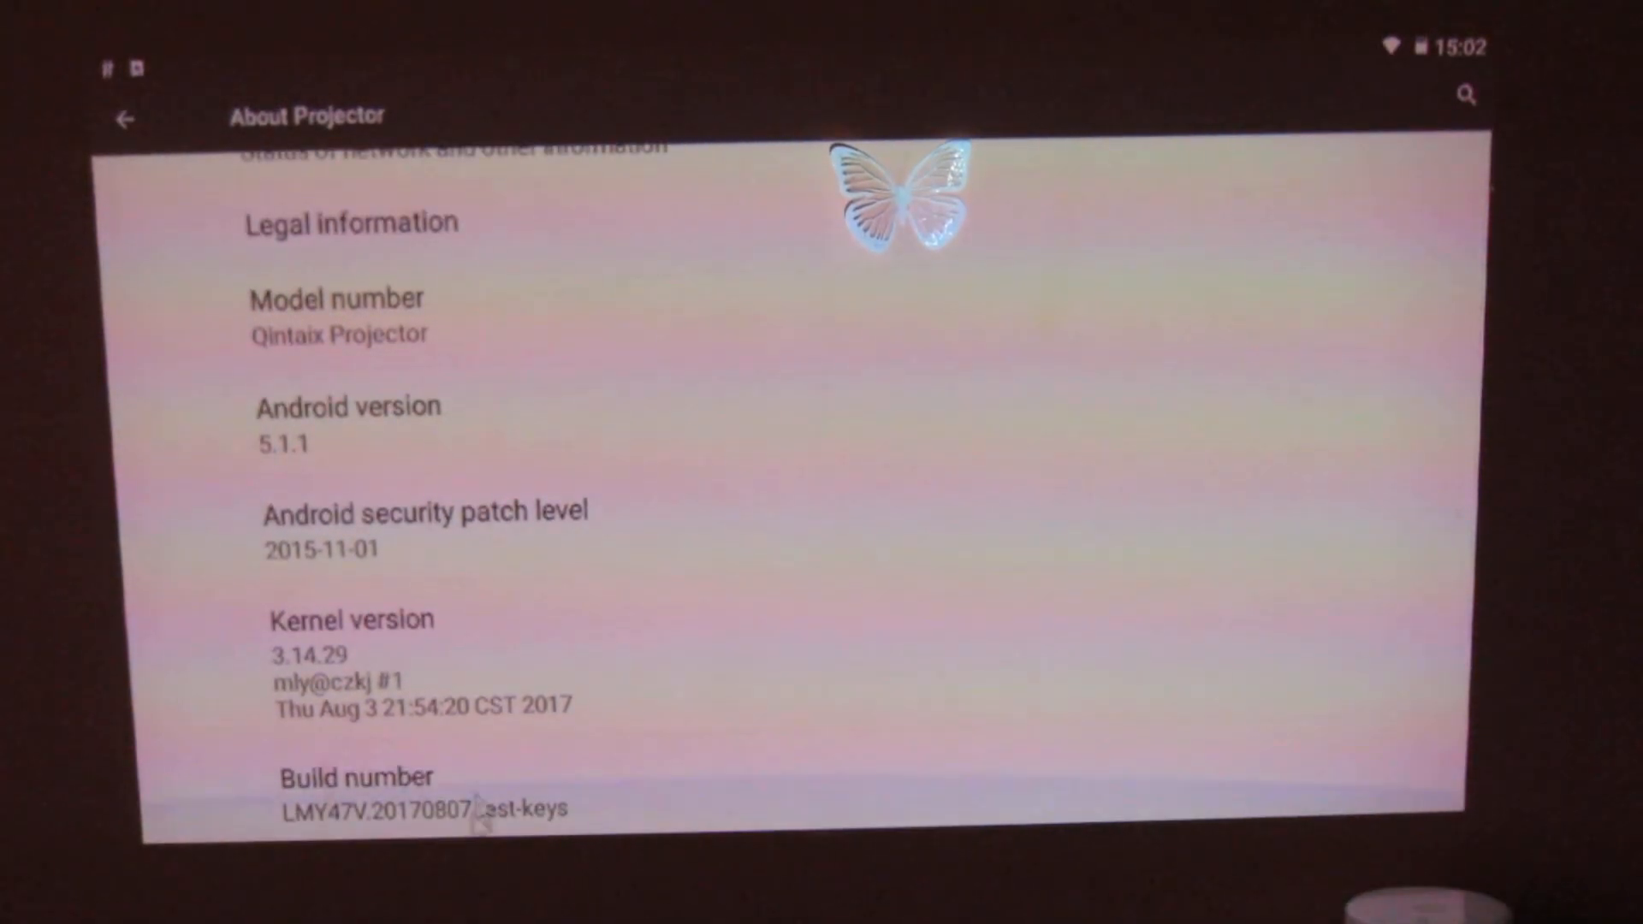
{"action": "left_click", "coordinate": [355, 778]}
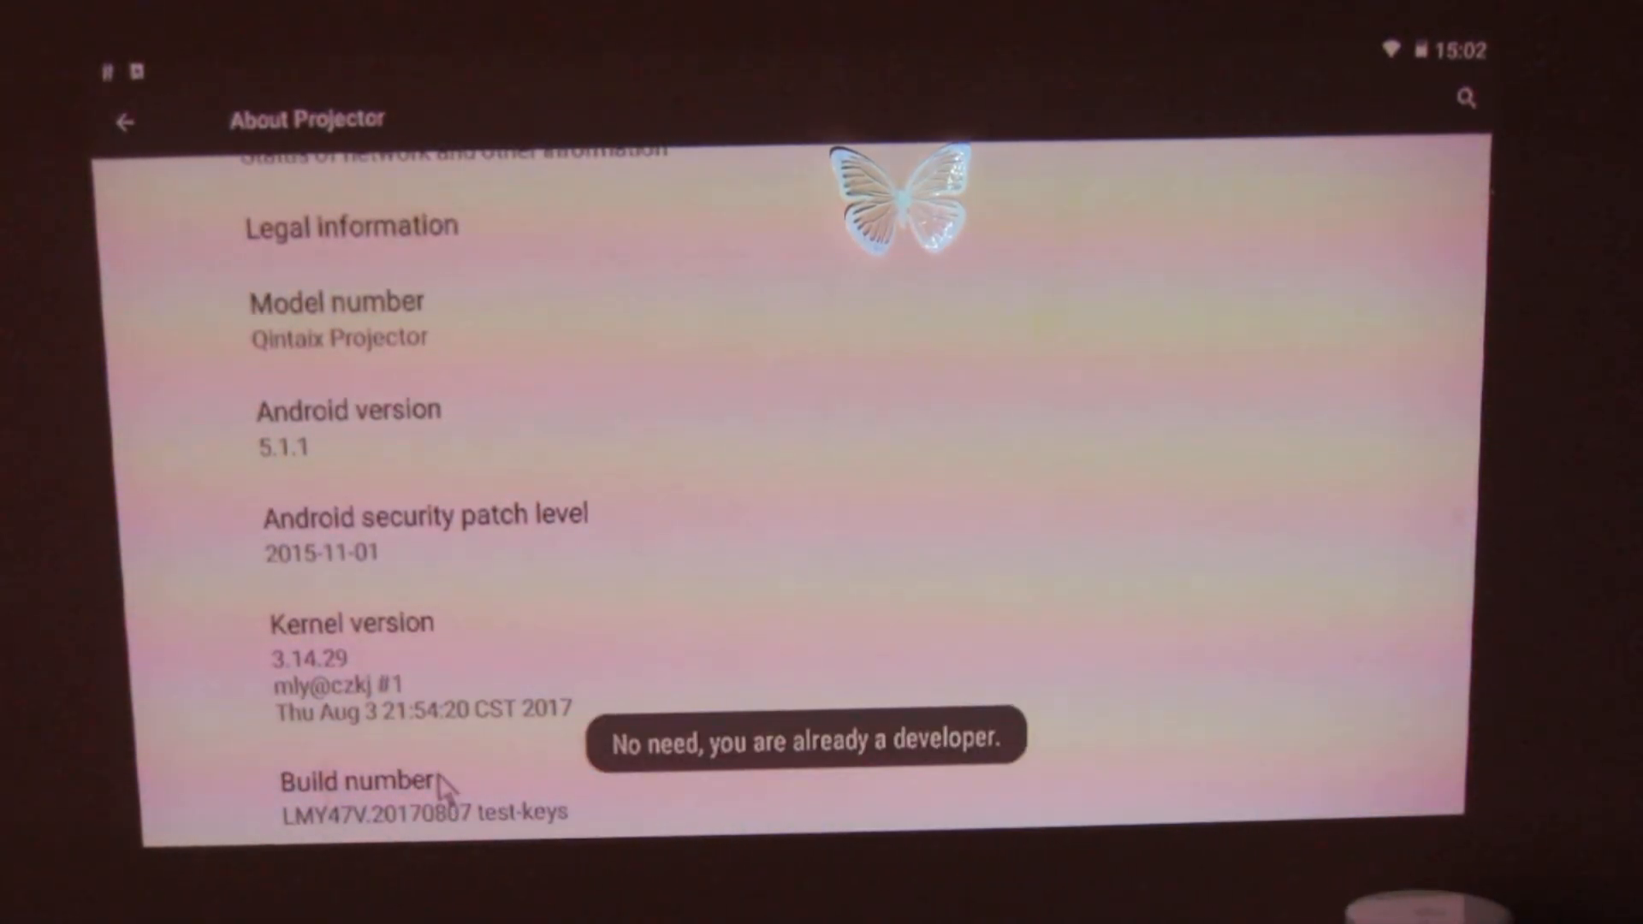
{"action": "left_click", "coordinate": [356, 797]}
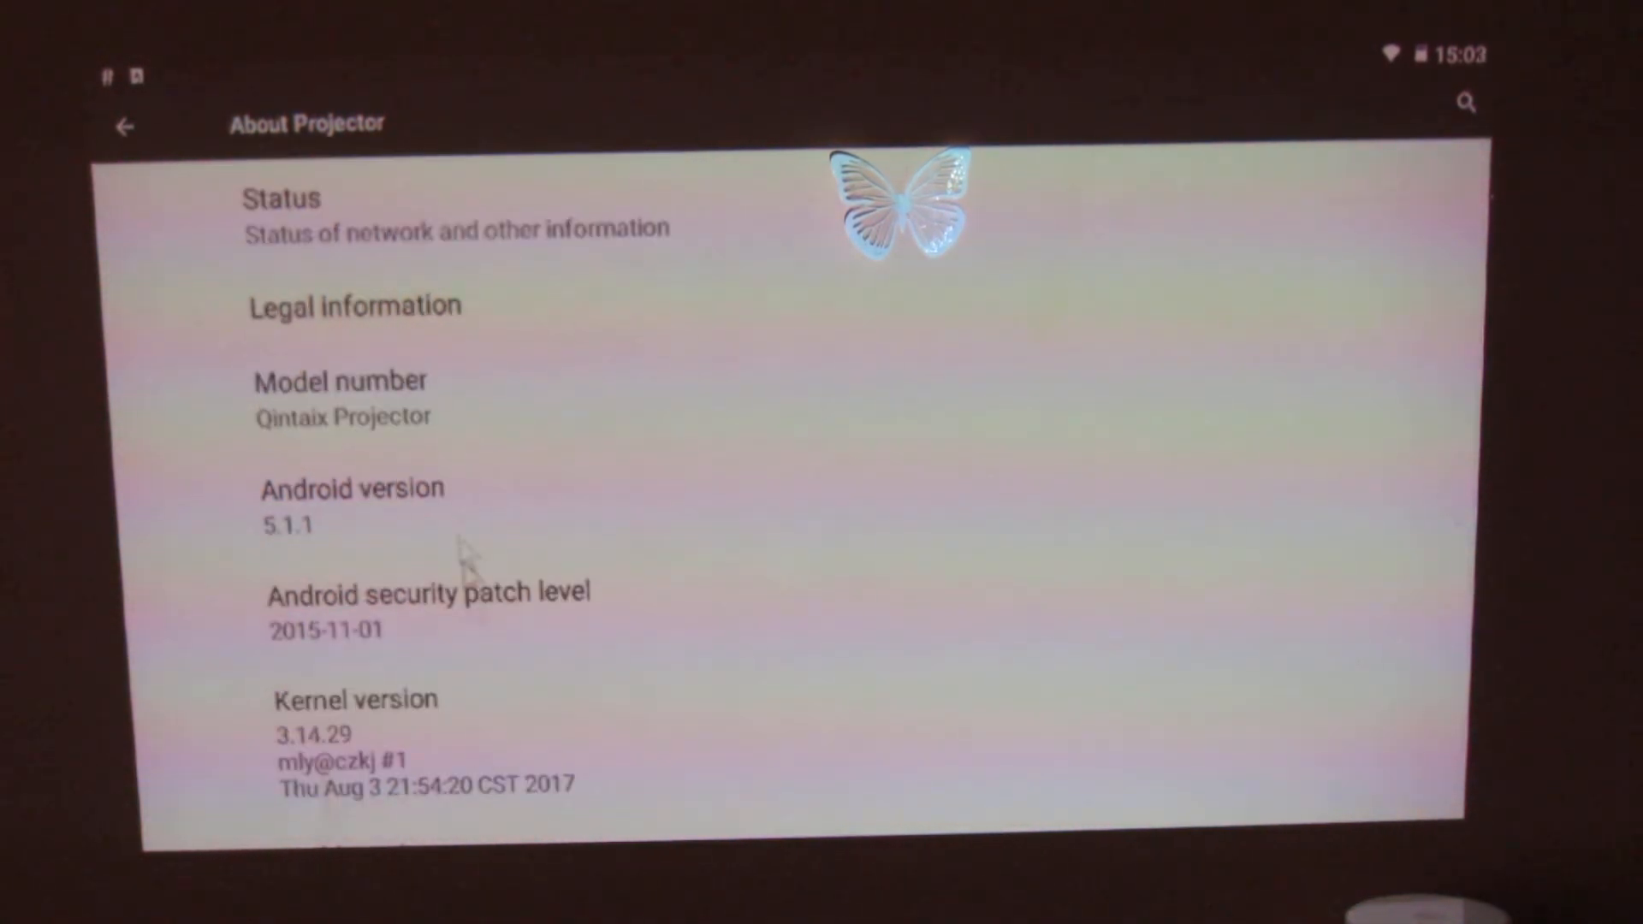
{"action": "scroll", "scroll_direction": "down", "scroll_amount": 3}
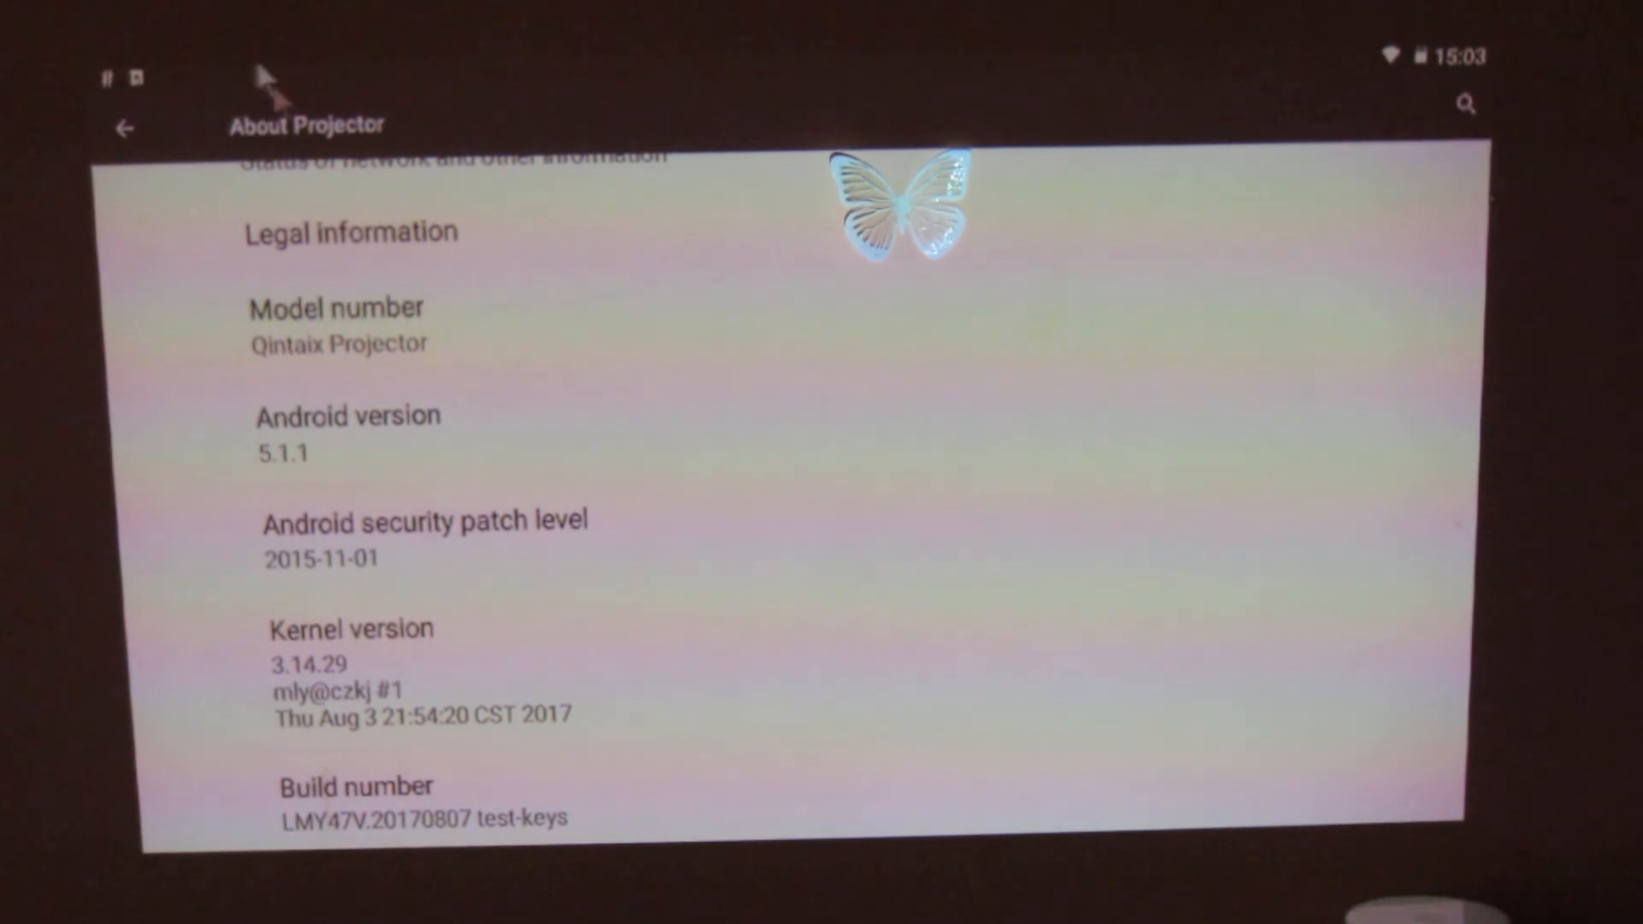